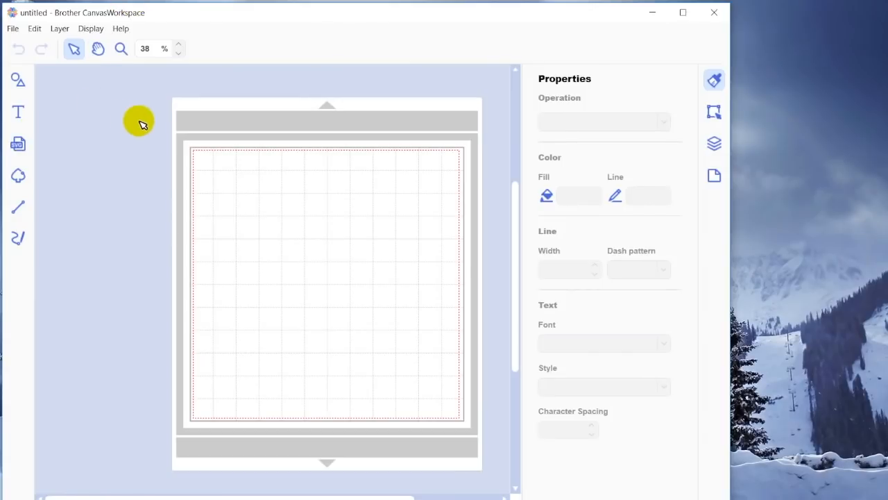
pyautogui.moveTo(30, 124)
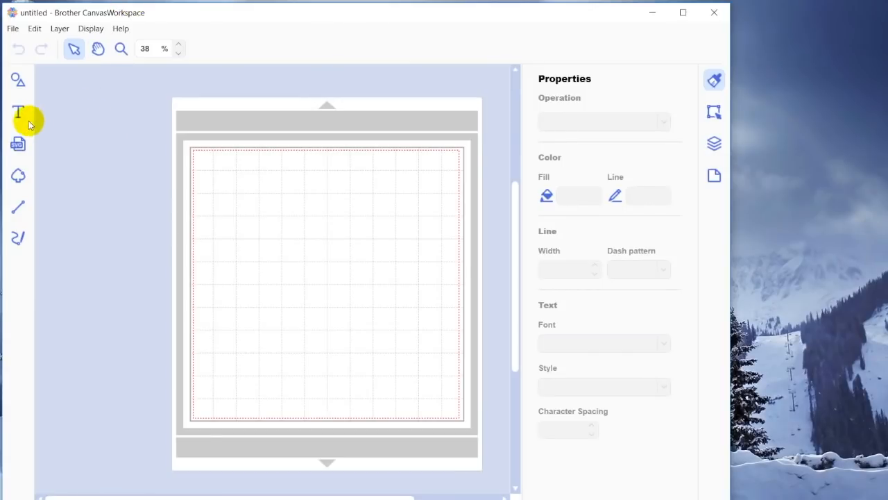
# Step: Activate the Text tool, with Antique Oakland Bold and 0 character spacing ready
pyautogui.click(18, 114)
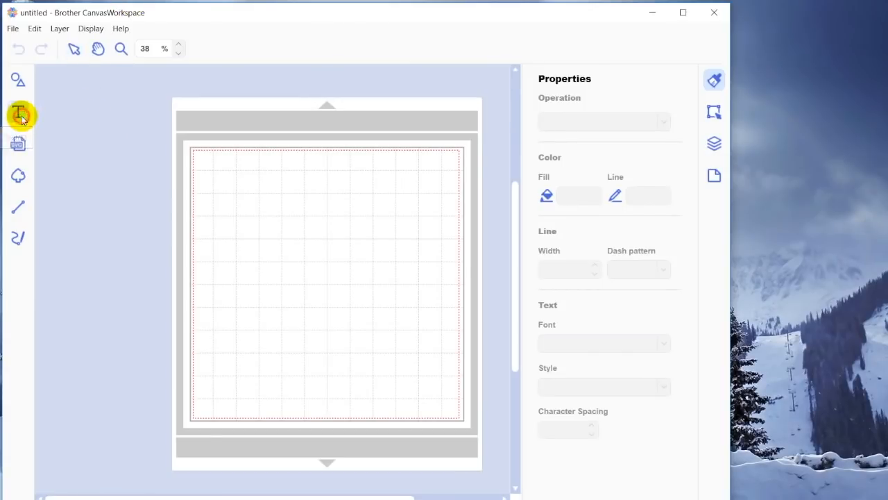
pyautogui.click(19, 112)
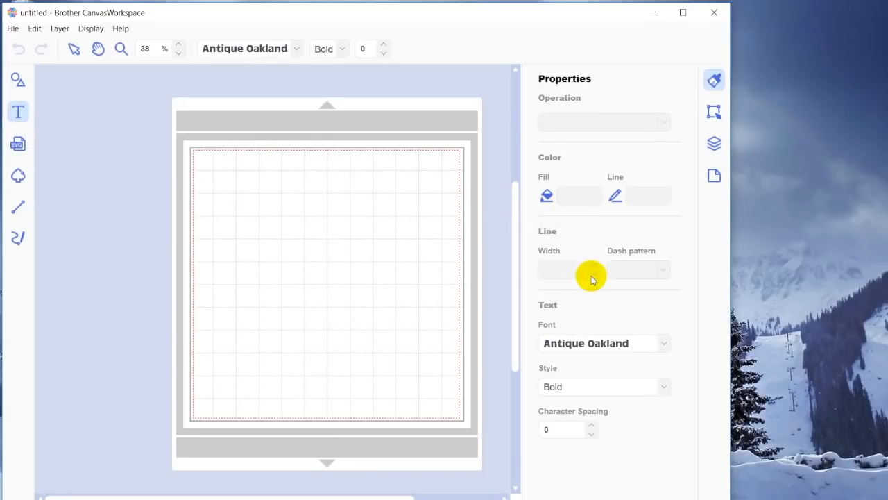
pyautogui.moveTo(593, 358)
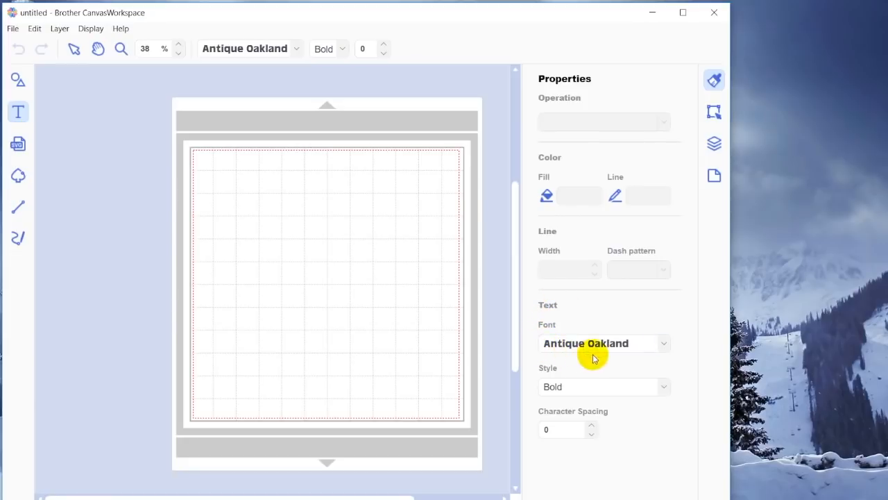
pyautogui.moveTo(666, 345)
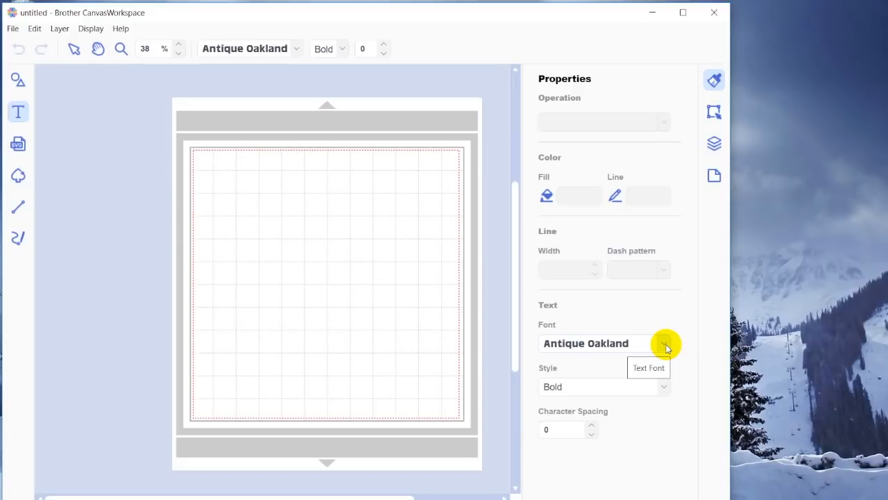
# Step: Scroll through the font list and select Digory Doodles
pyautogui.click(664, 343)
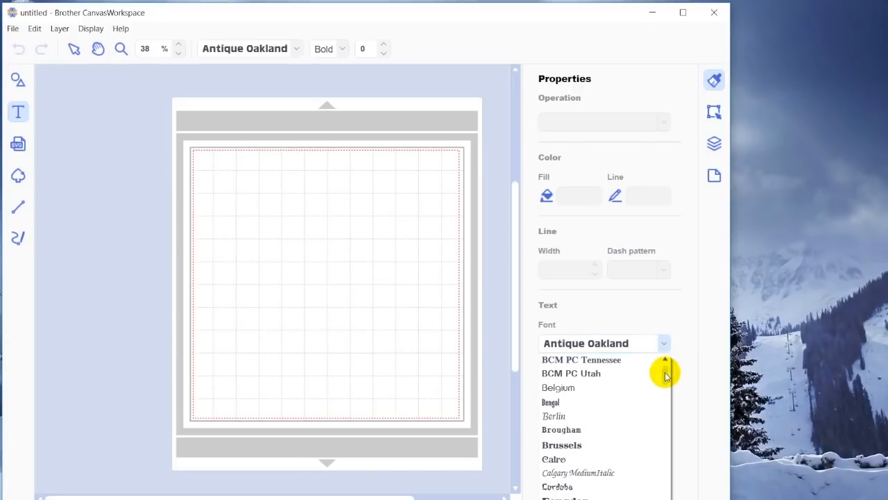
pyautogui.scroll(-3)
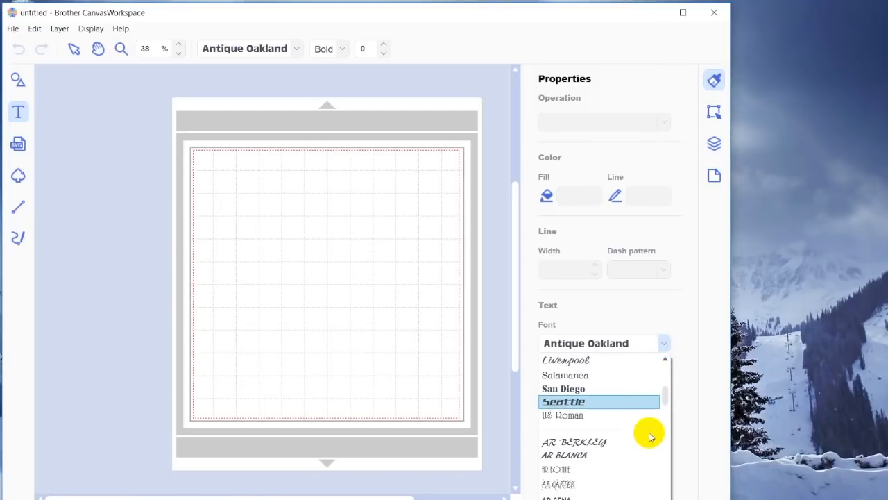
pyautogui.moveTo(623, 426)
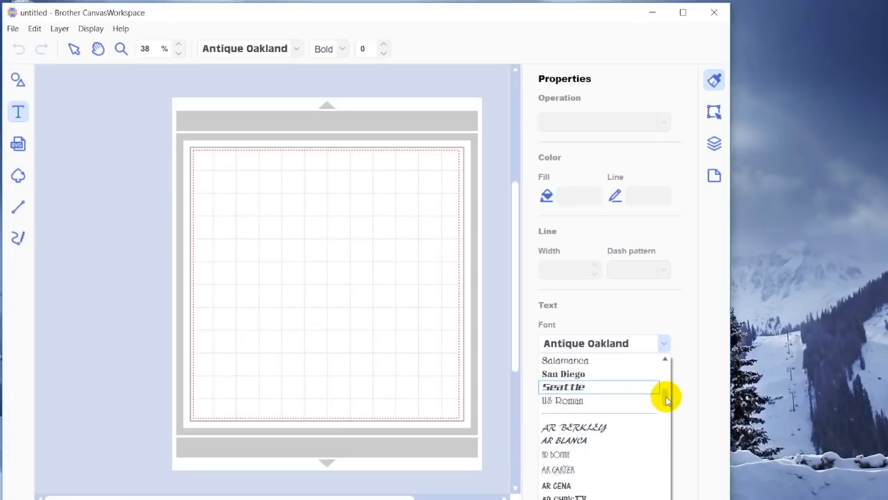
pyautogui.scroll(-3)
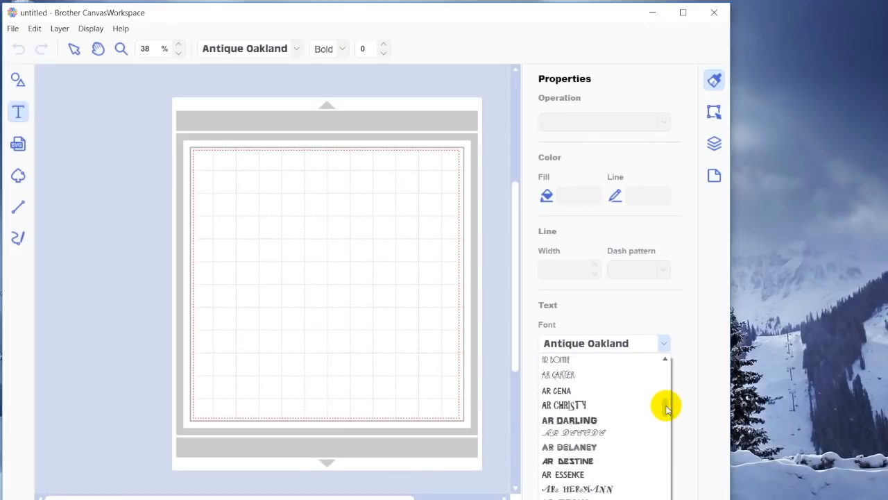
pyautogui.scroll(-3)
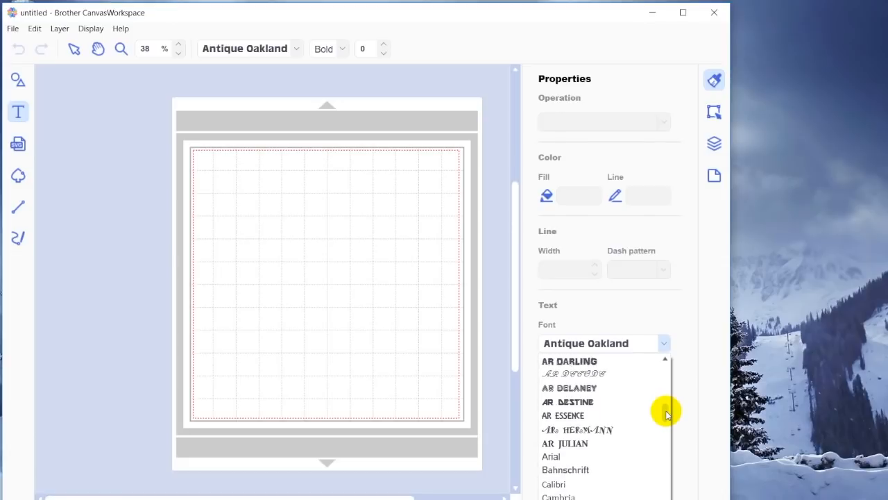
pyautogui.scroll(-3)
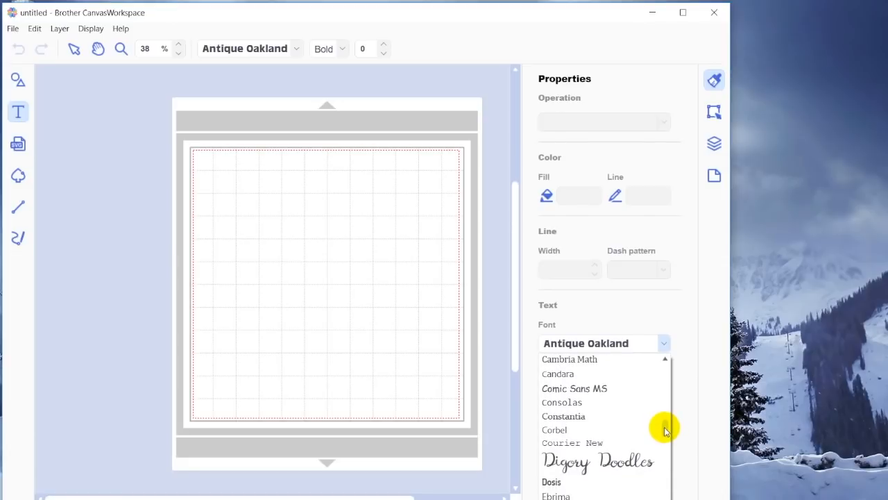
pyautogui.scroll(-3)
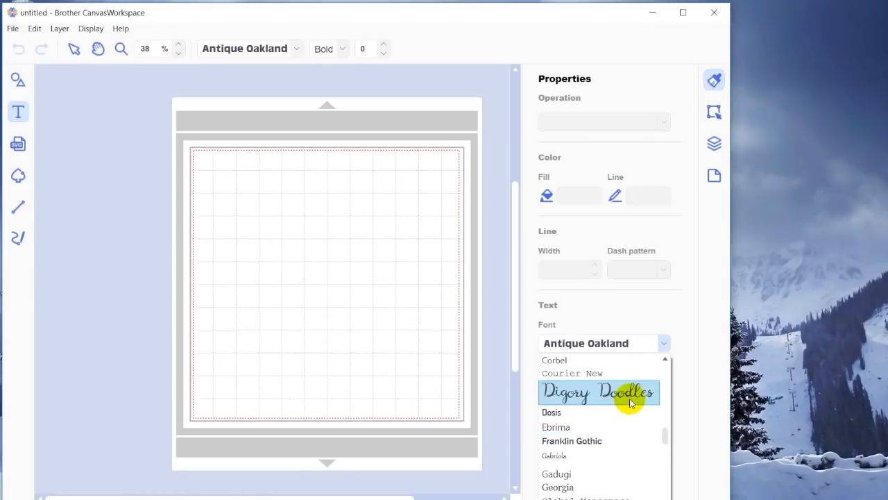
pyautogui.click(599, 392)
pyautogui.write('Hello')
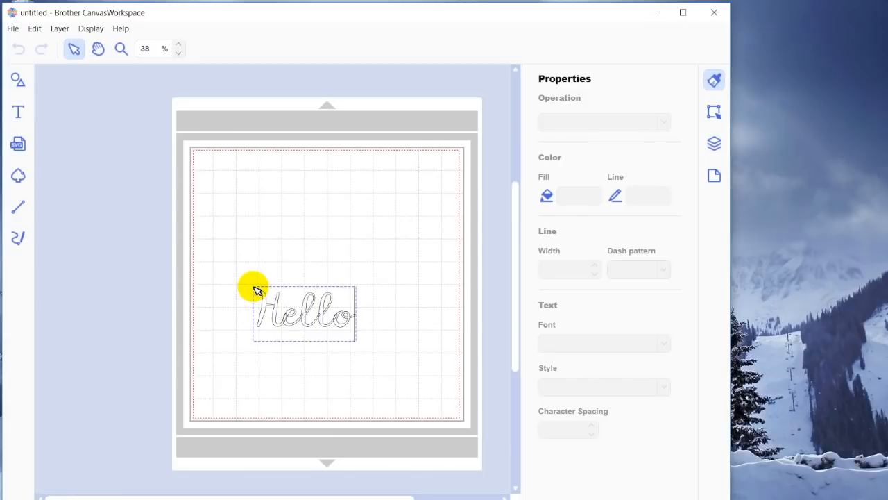
pyautogui.moveTo(365, 302)
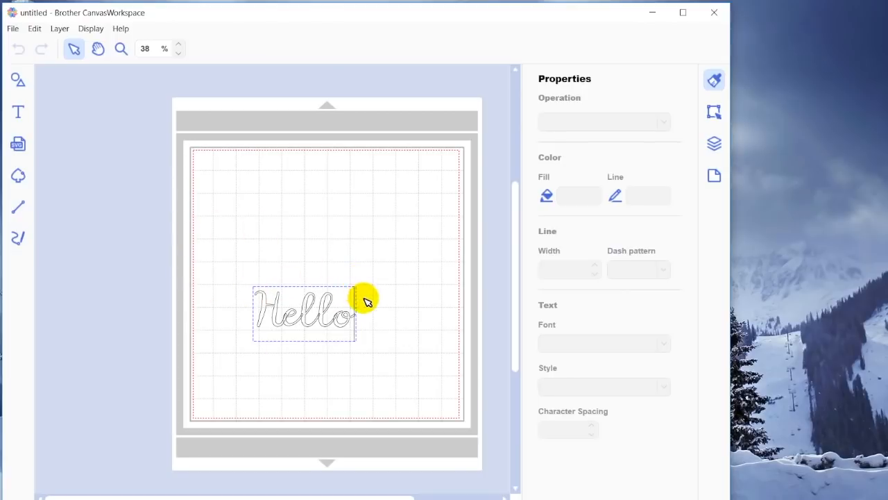
pyautogui.moveTo(178, 17)
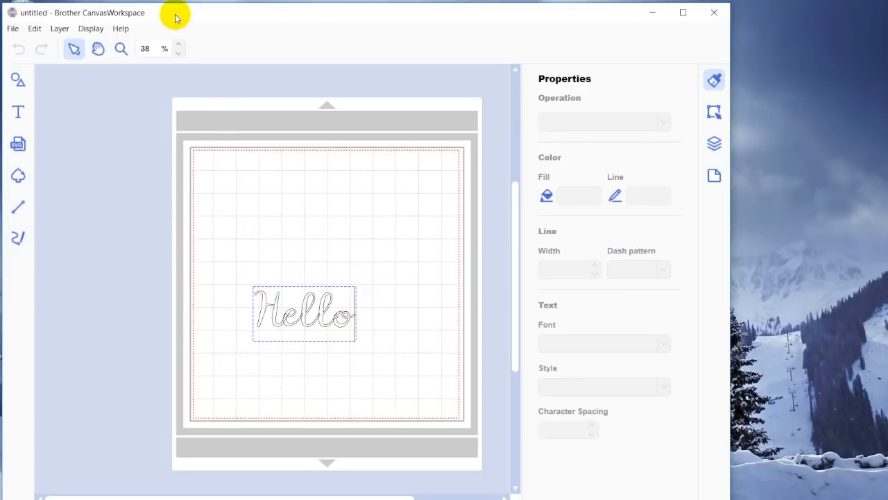
pyautogui.moveTo(179, 49)
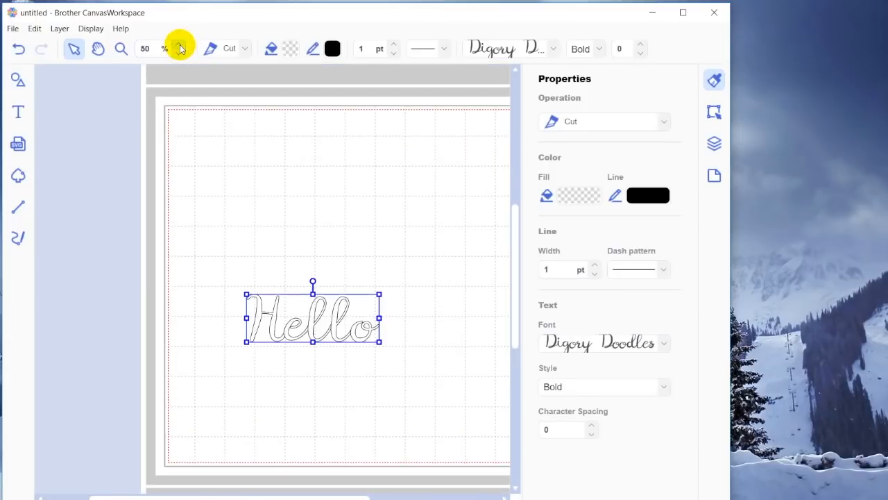
# Step: Zoom in on the Digory Doodles Hello, then deselect it
pyautogui.click(181, 45)
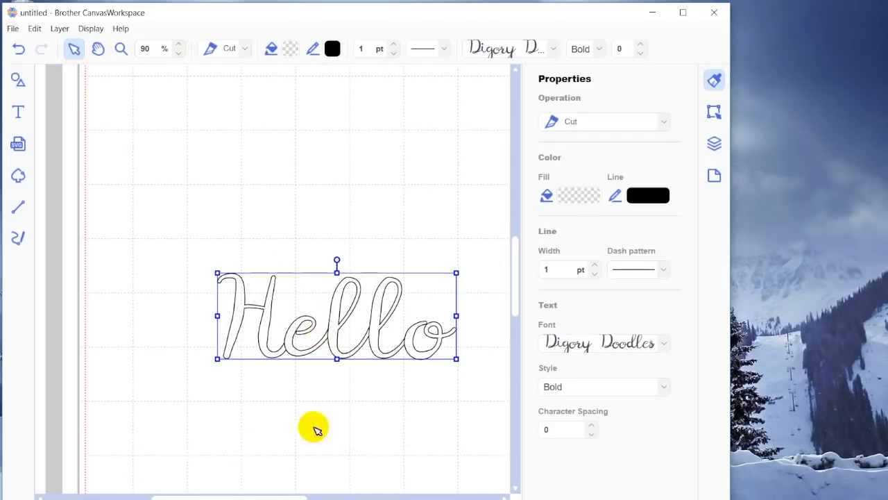
pyautogui.moveTo(410, 341)
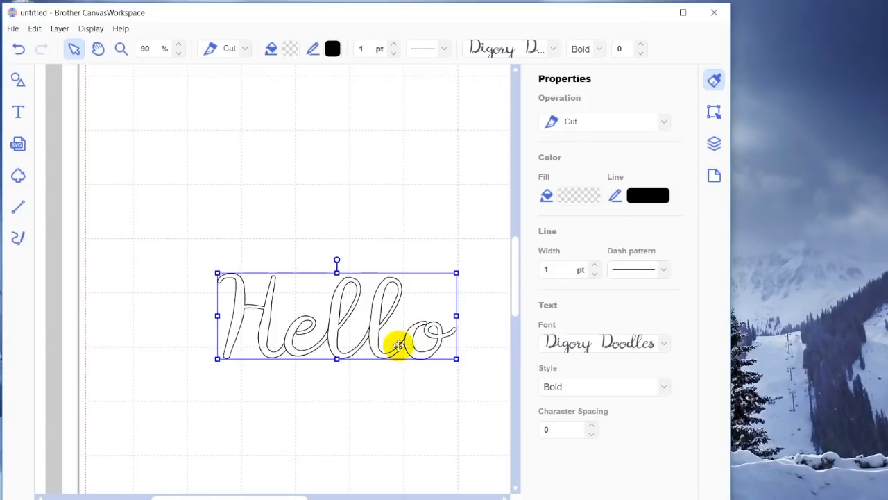
pyautogui.moveTo(339, 403)
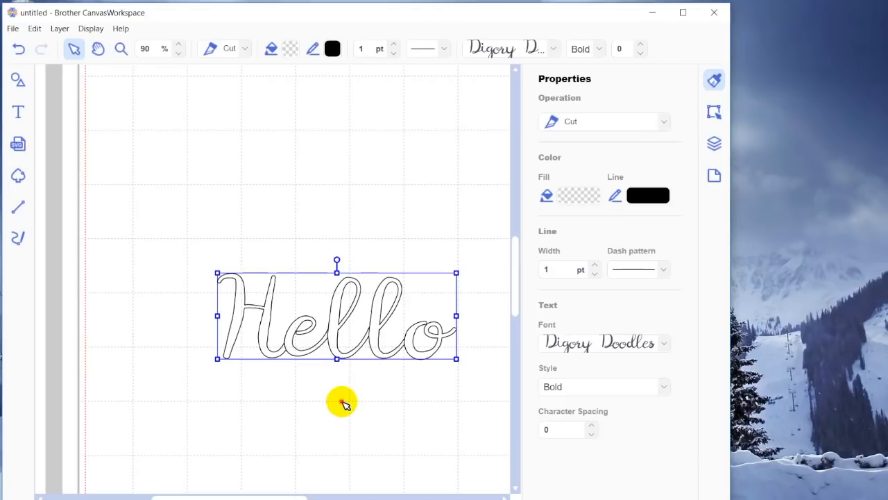
pyautogui.click(342, 404)
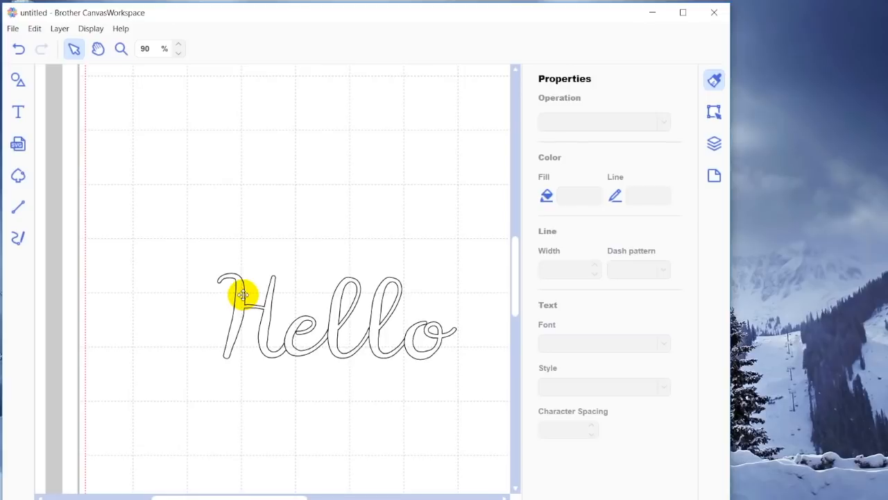
# Step: Select Hello and apply Edit > Process Overlap > Weld
pyautogui.click(245, 297)
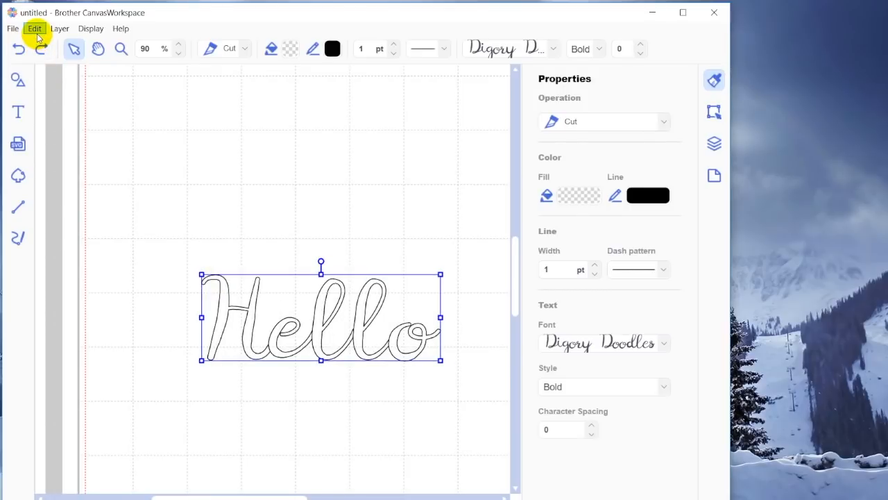
pyautogui.click(36, 29)
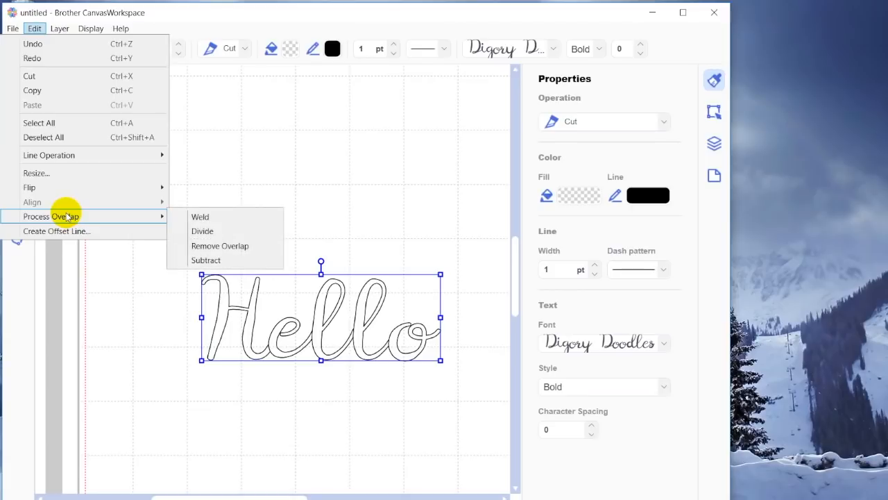
pyautogui.moveTo(200, 217)
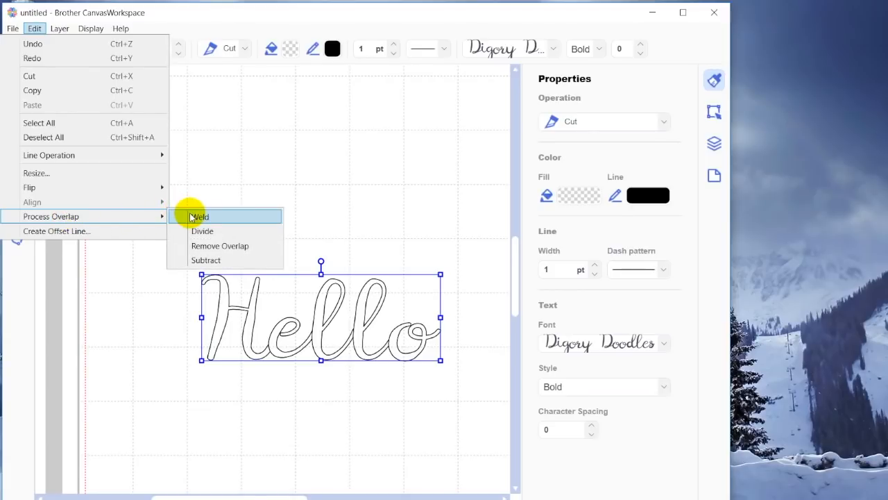
pyautogui.click(199, 216)
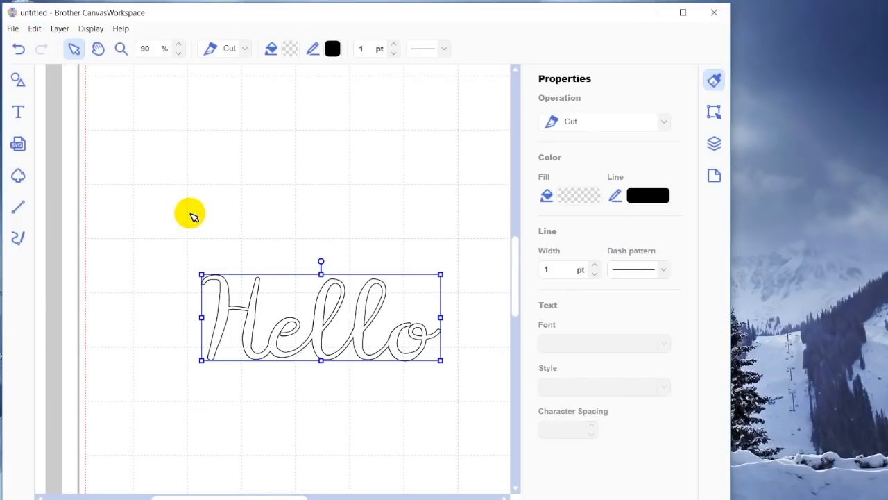
pyautogui.moveTo(159, 368)
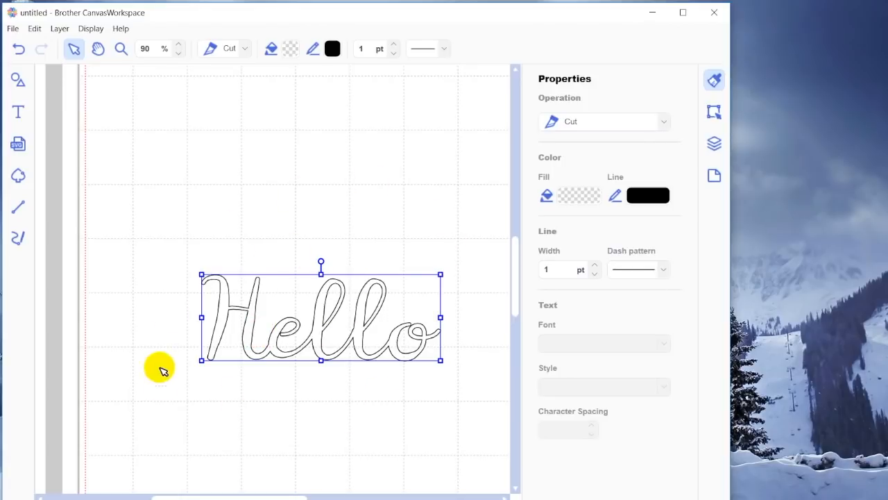
pyautogui.moveTo(181, 408)
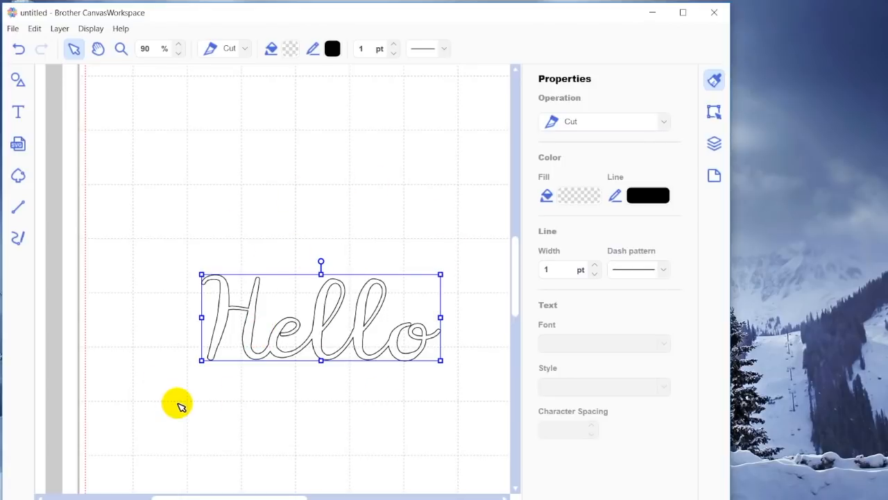
pyautogui.moveTo(288, 347)
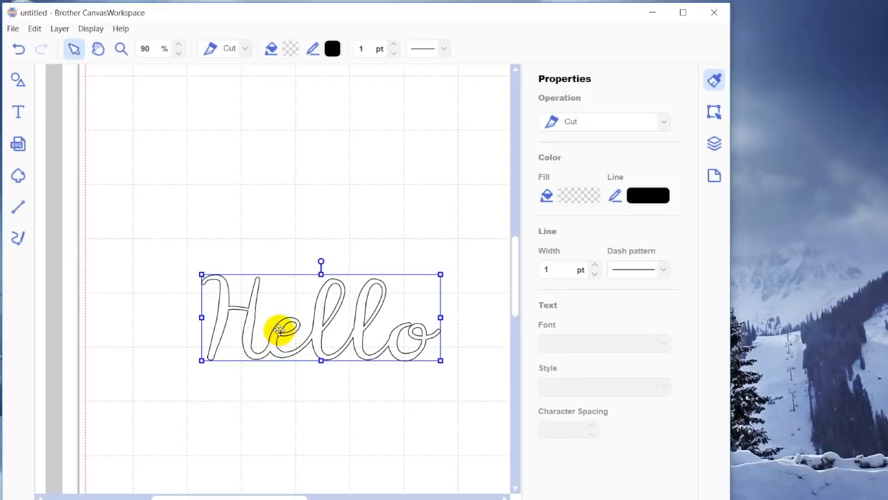
pyautogui.moveTo(411, 328)
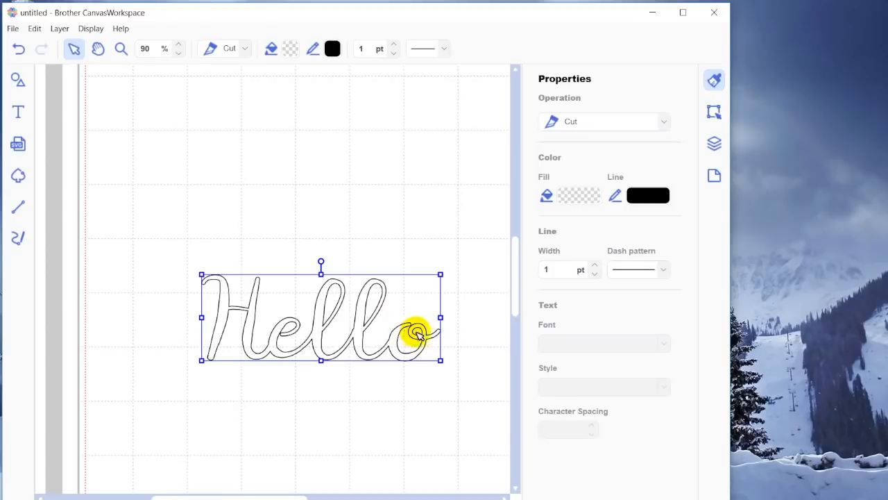
pyautogui.moveTo(411, 333)
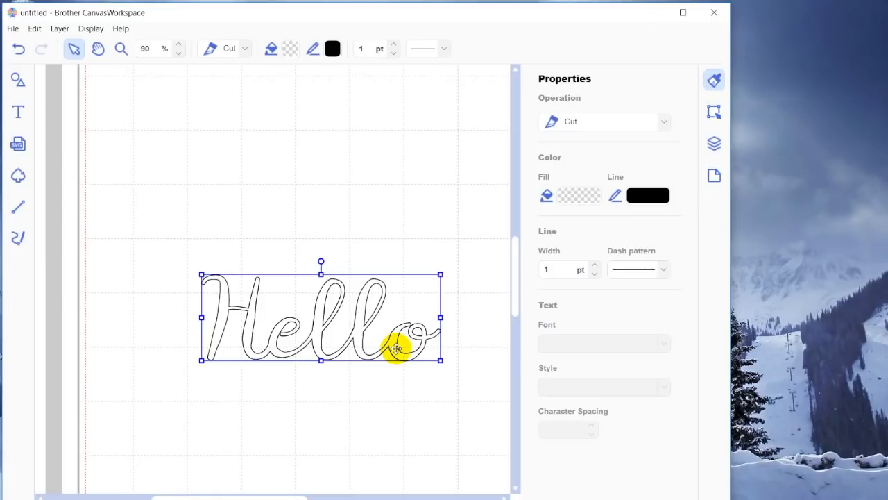
pyautogui.moveTo(587, 147)
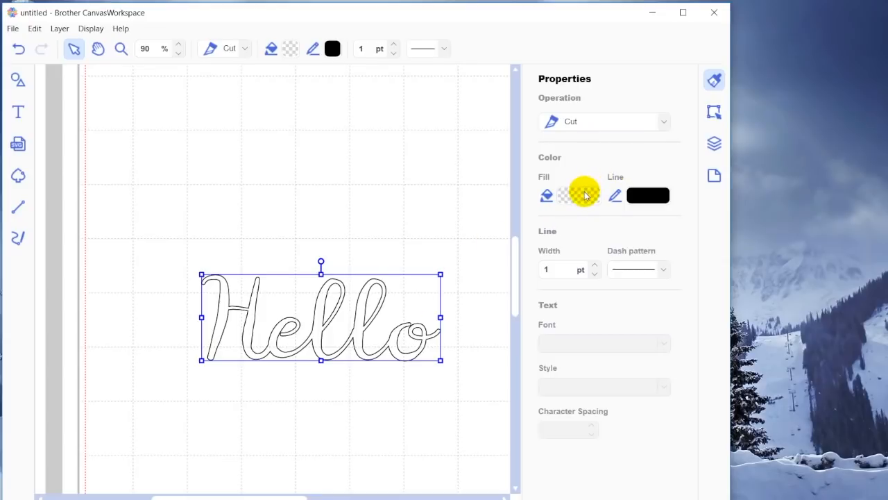
pyautogui.moveTo(577, 195)
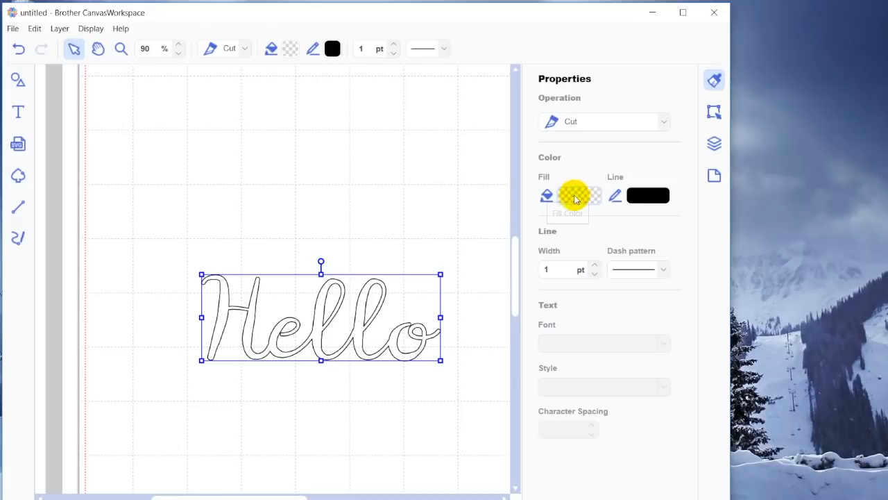
# Step: Set the welded Hello's fill colour to mustard yellow #CCC100
pyautogui.click(548, 194)
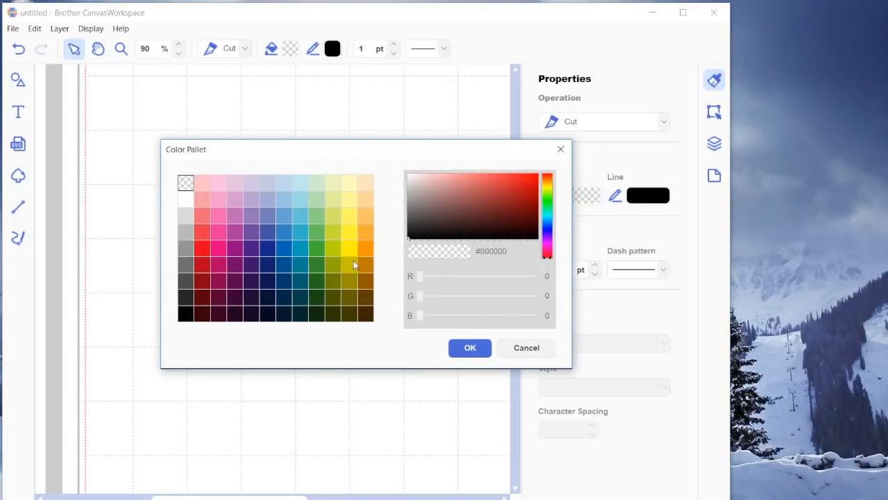
pyautogui.click(348, 264)
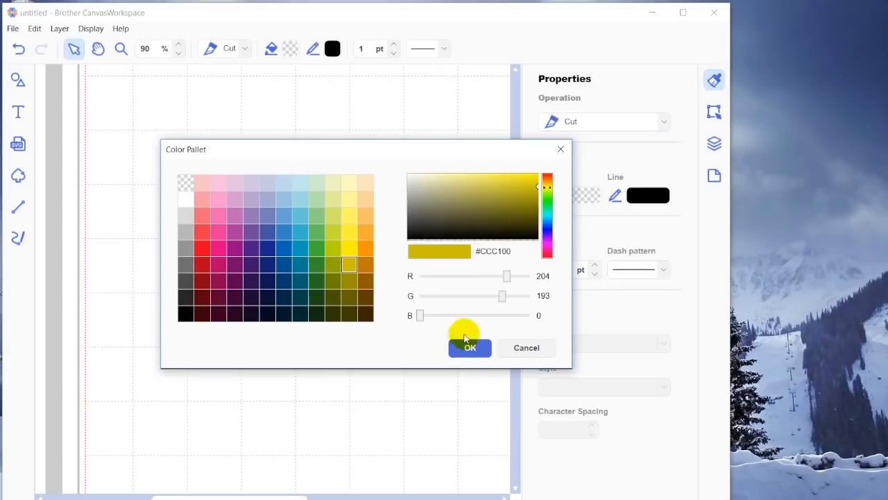
pyautogui.click(470, 348)
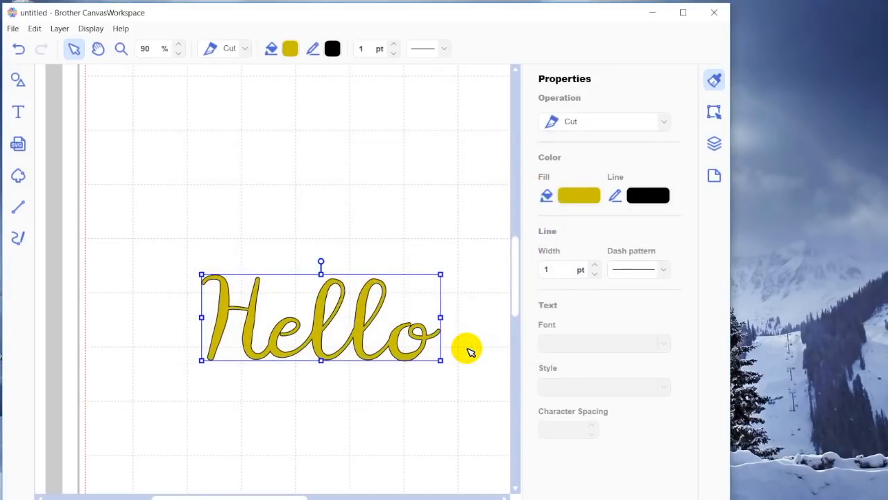
pyautogui.moveTo(648, 200)
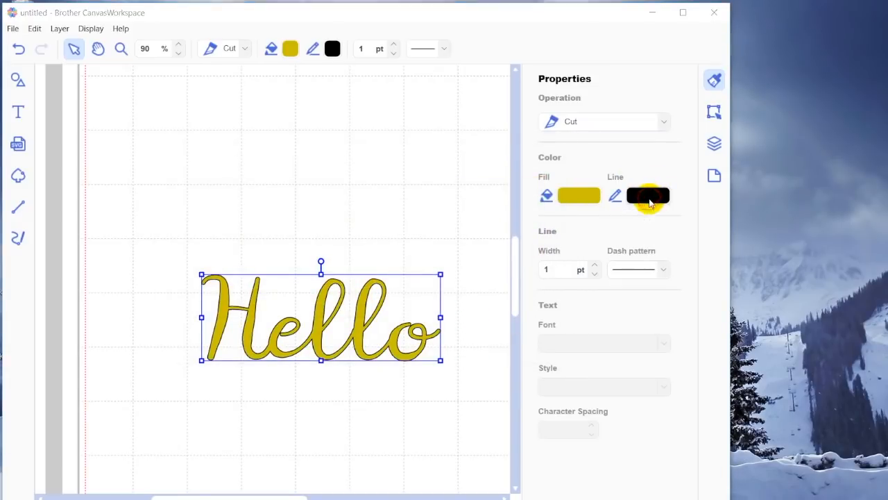
# Step: Set the yellow Hello's line colour to transparent
pyautogui.click(648, 195)
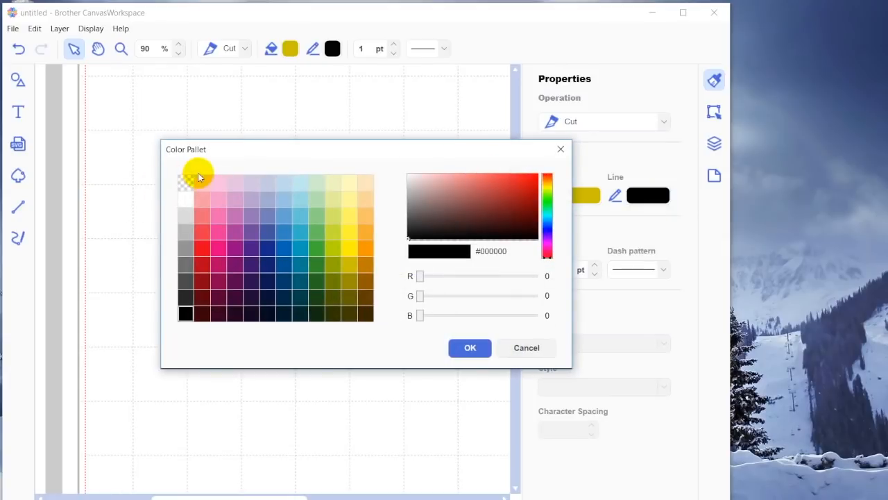
pyautogui.moveTo(187, 181)
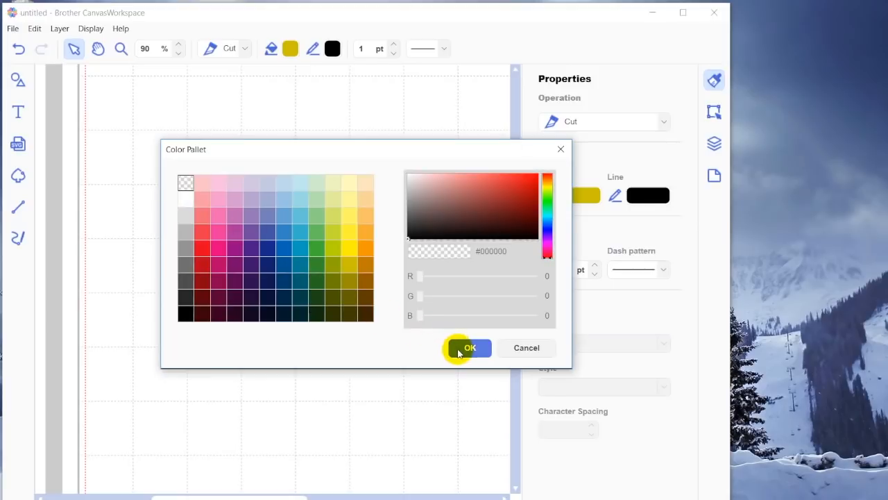
pyautogui.click(470, 348)
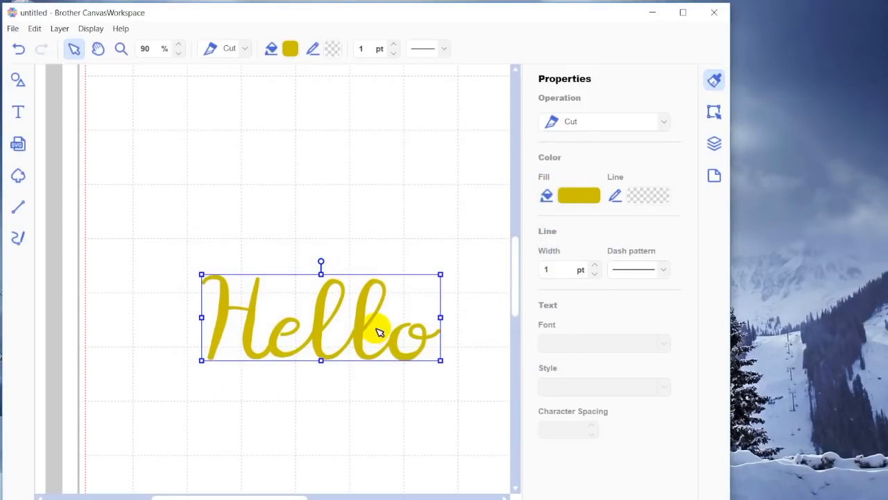
pyautogui.moveTo(405, 323)
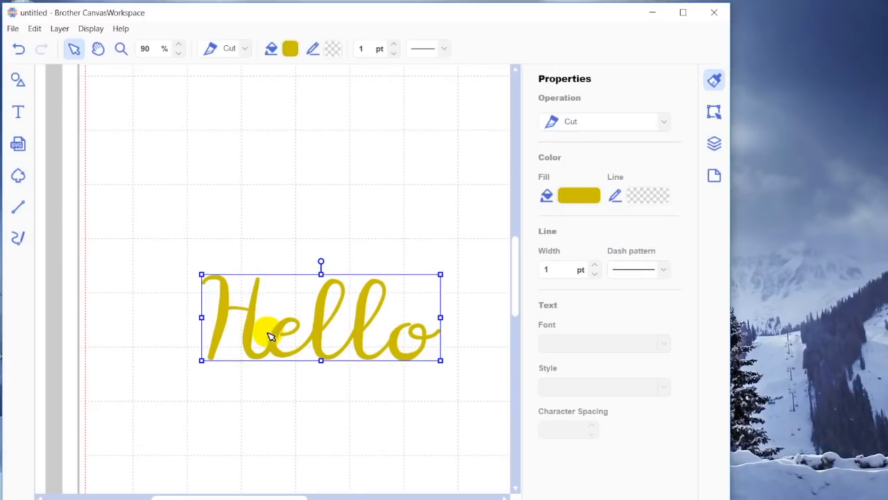
pyautogui.moveTo(498, 181)
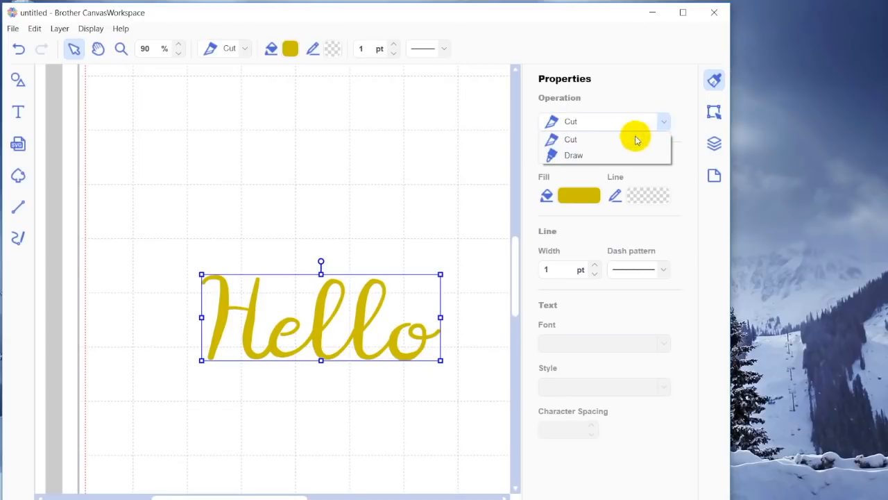
pyautogui.click(573, 155)
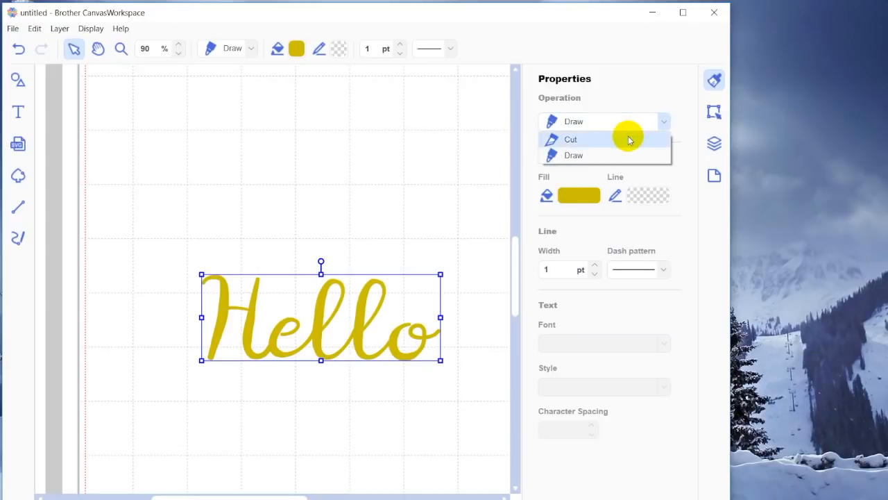
pyautogui.click(571, 139)
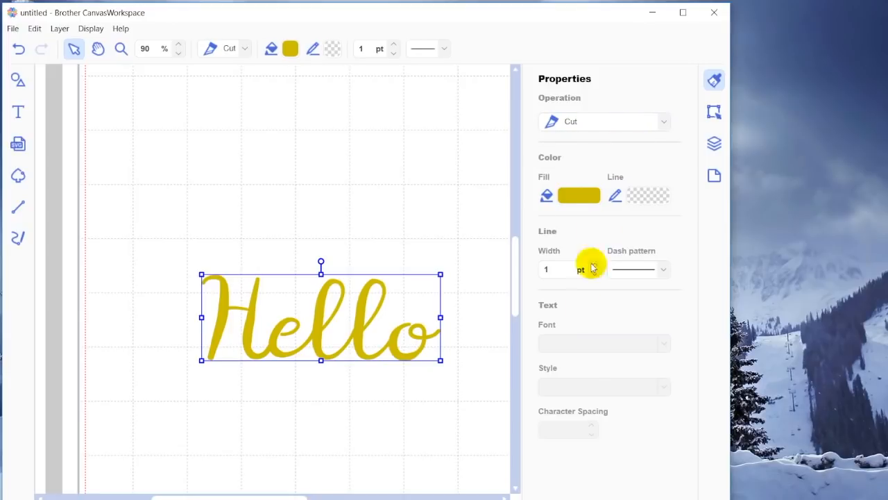
pyautogui.moveTo(553, 334)
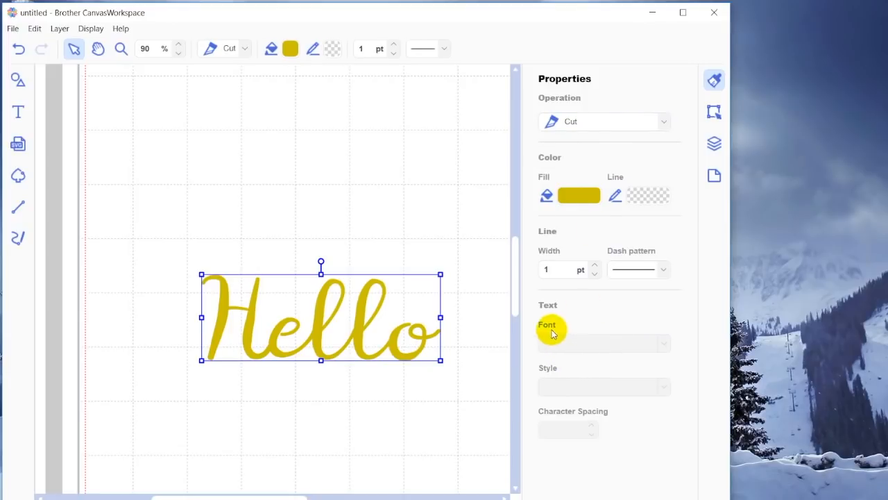
pyautogui.moveTo(657, 350)
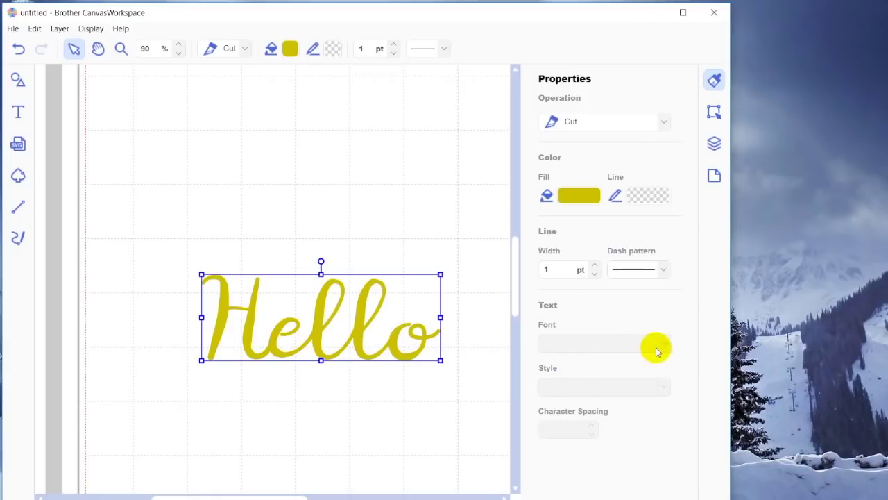
pyautogui.moveTo(424, 356)
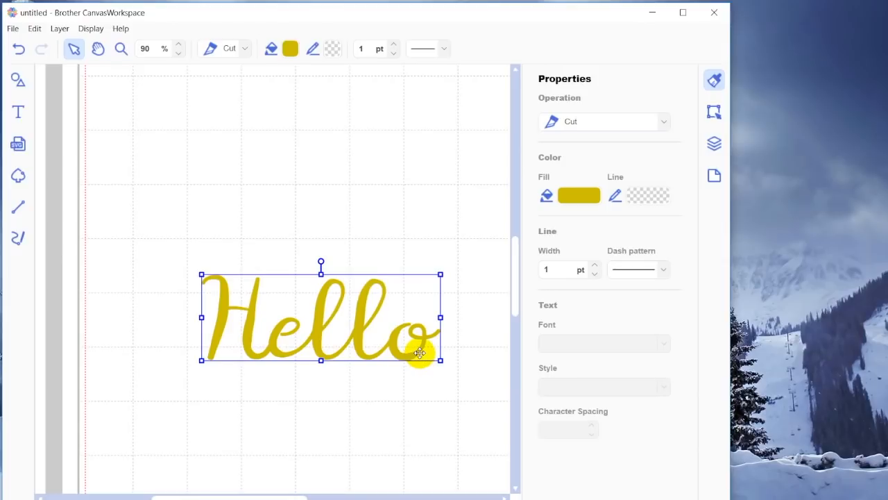
pyautogui.moveTo(242, 404)
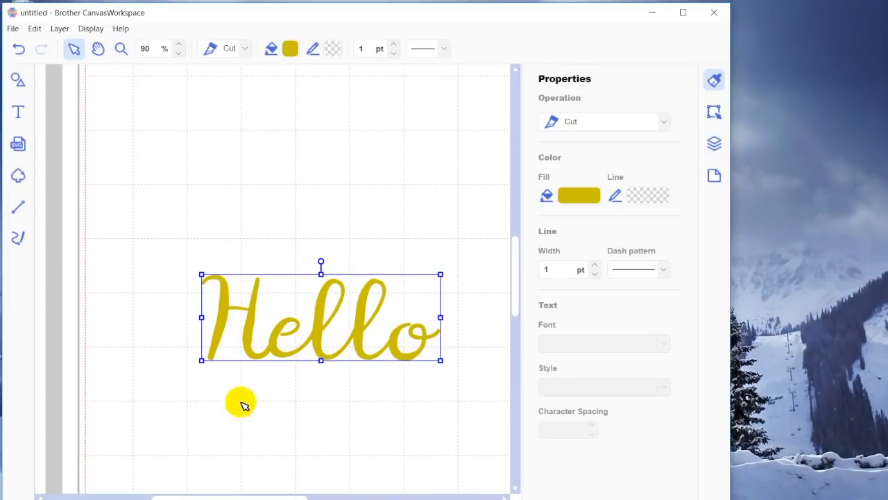
pyautogui.moveTo(469, 343)
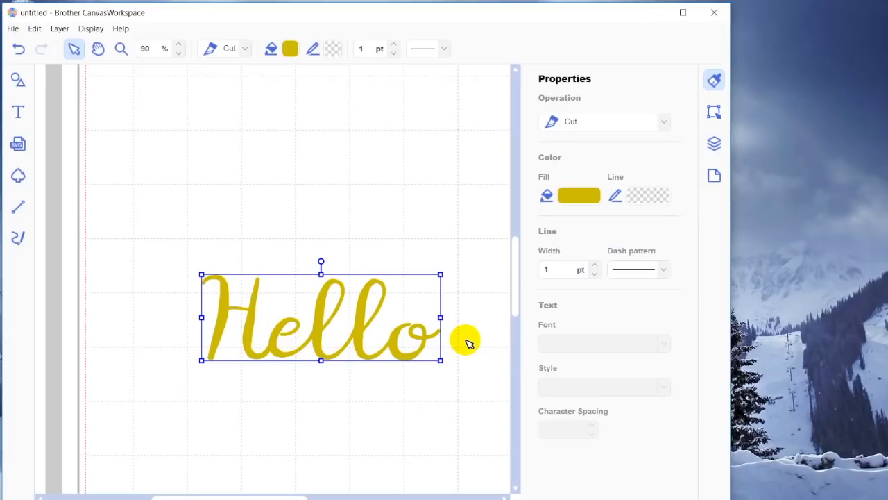
pyautogui.moveTo(91, 145)
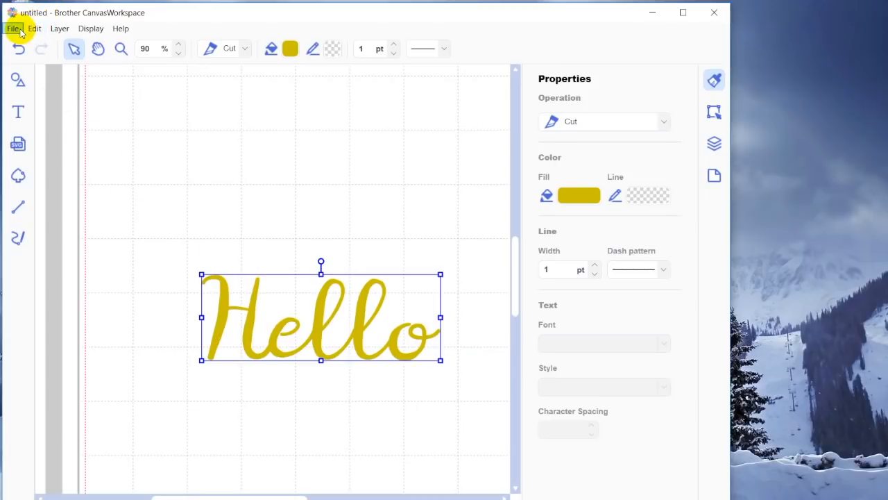
# Step: Transfer the Hello FCM file to the machine and acknowledge the ready message
pyautogui.click(13, 28)
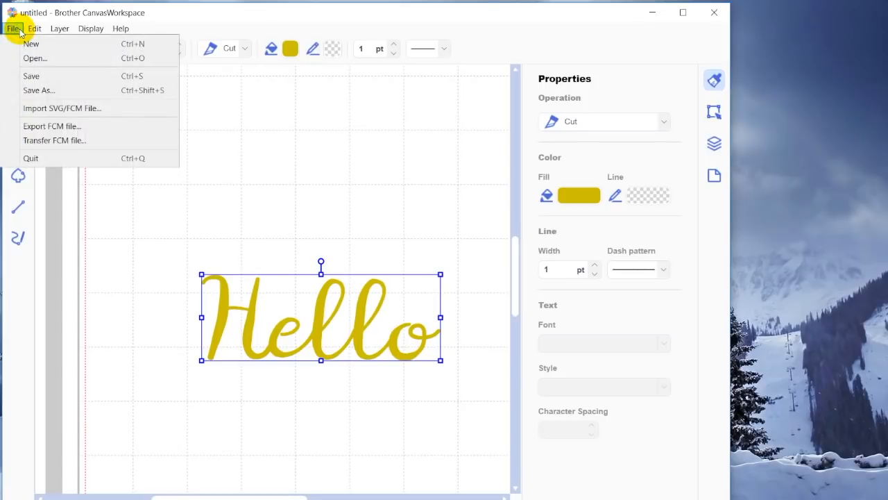
pyautogui.moveTo(44, 140)
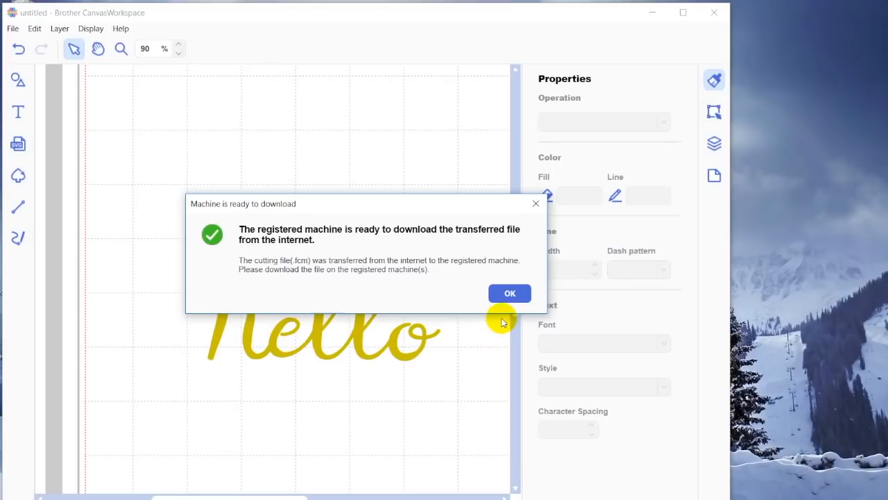
pyautogui.click(509, 293)
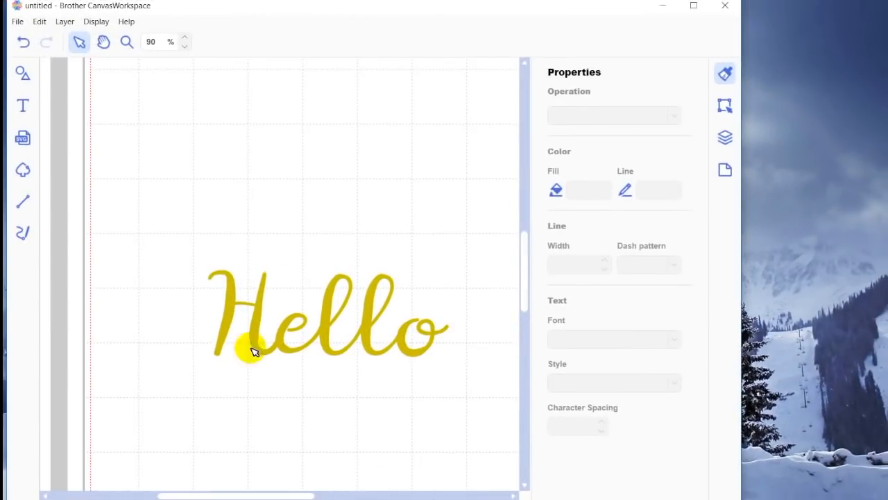
pyautogui.moveTo(22, 105)
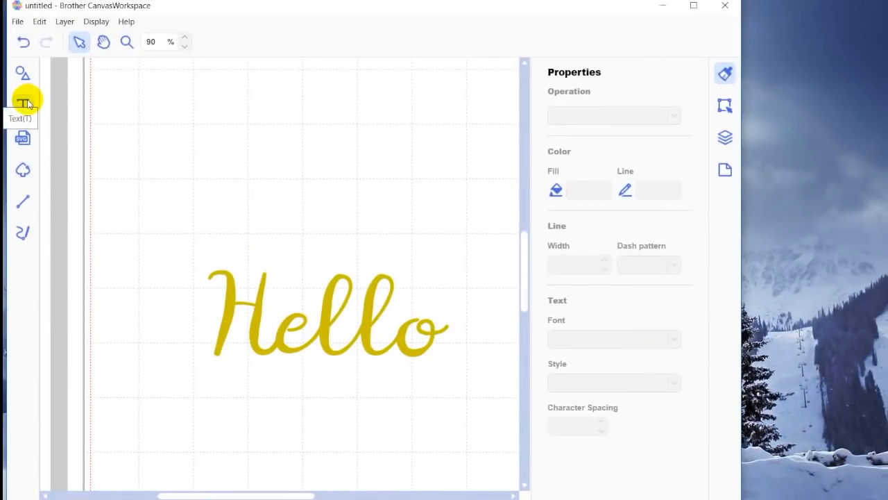
# Step: Start a new text object set in the AR DESTINE font
pyautogui.click(23, 104)
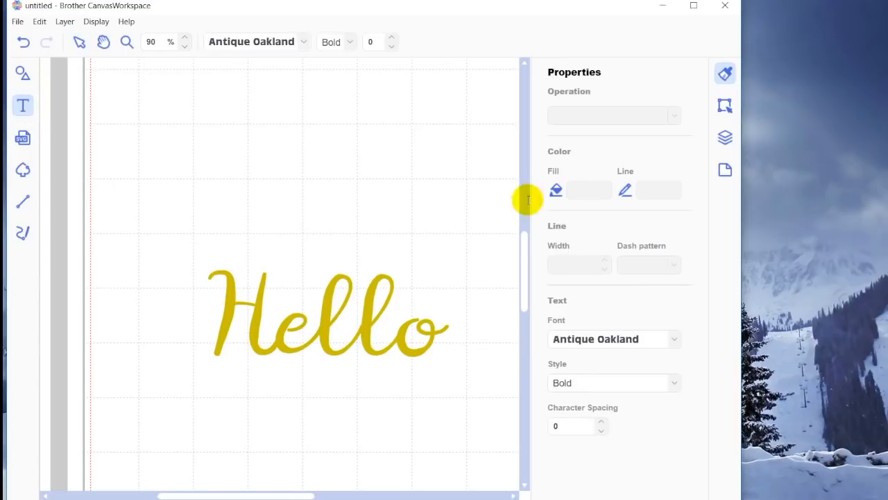
pyautogui.moveTo(675, 340)
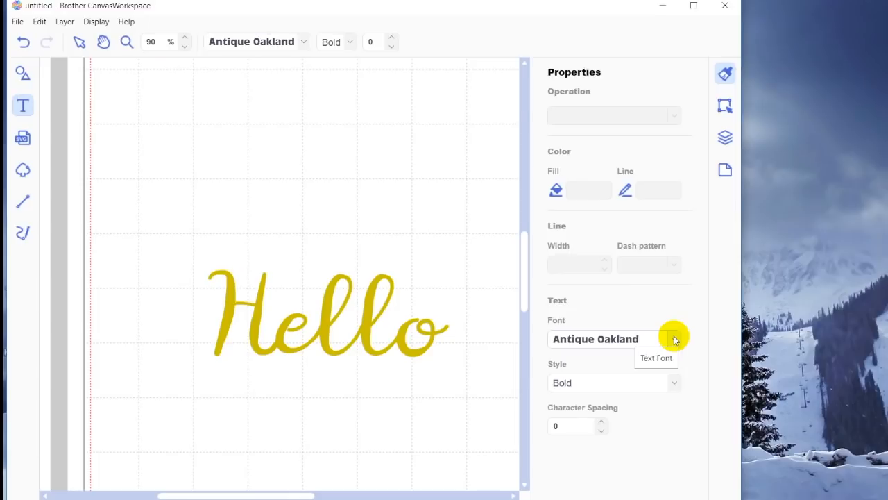
pyautogui.click(674, 338)
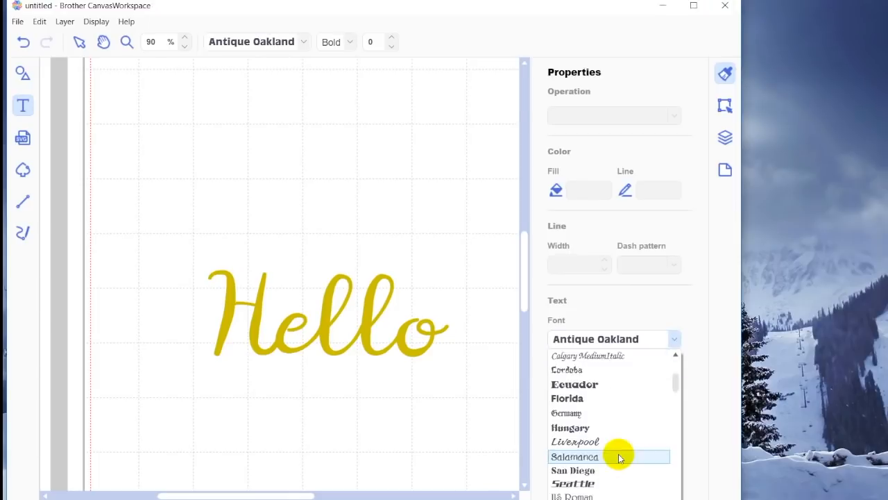
pyautogui.click(574, 456)
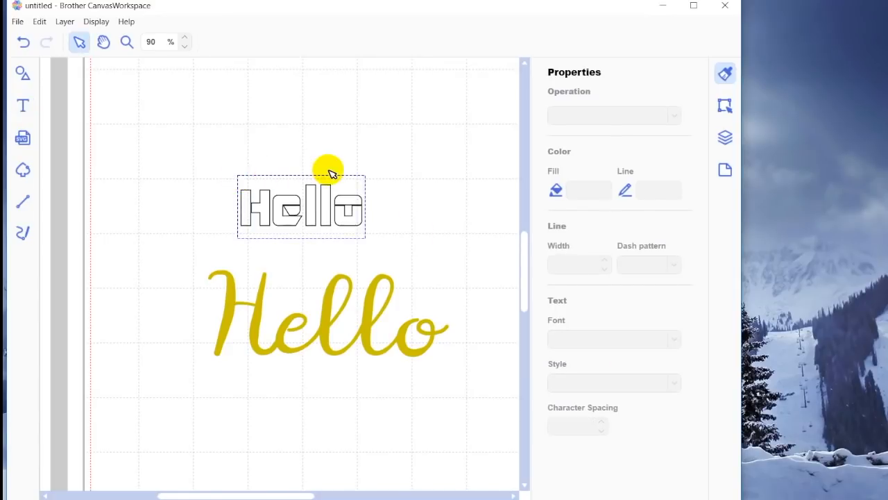
pyautogui.moveTo(585, 200)
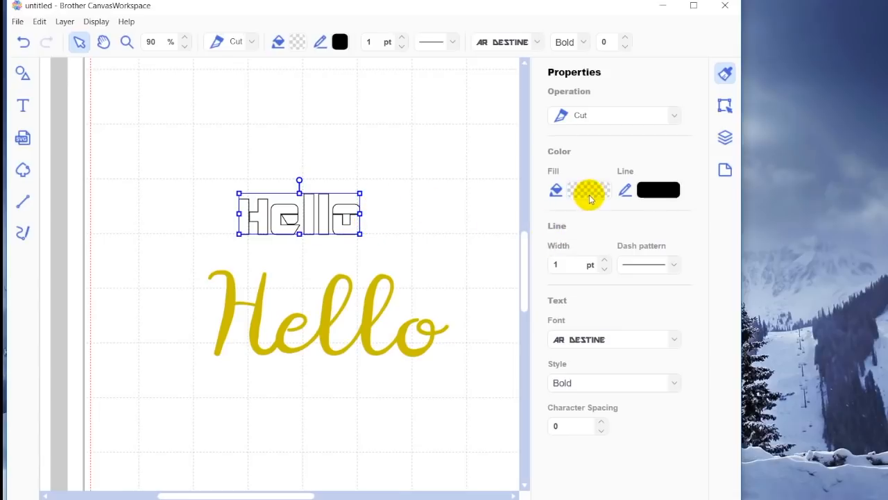
# Step: Fill the AR Destine Hello green (#40AF36) and remove its outline colour
pyautogui.click(590, 190)
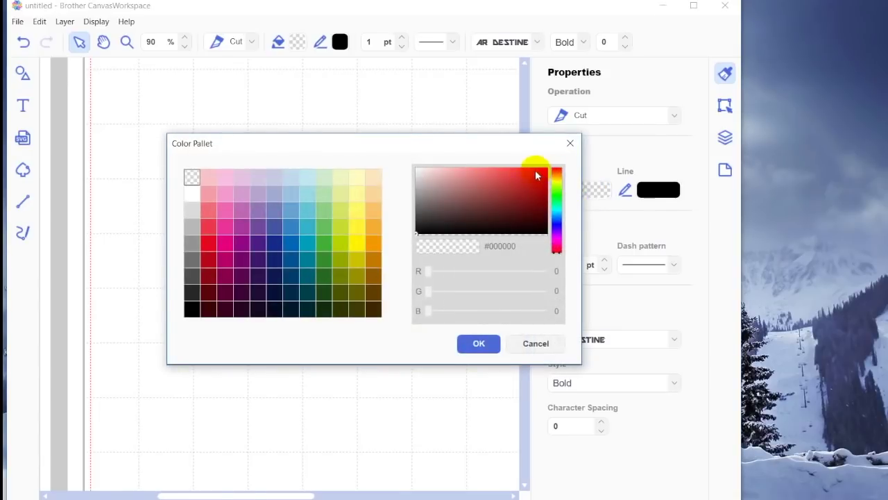
pyautogui.click(322, 243)
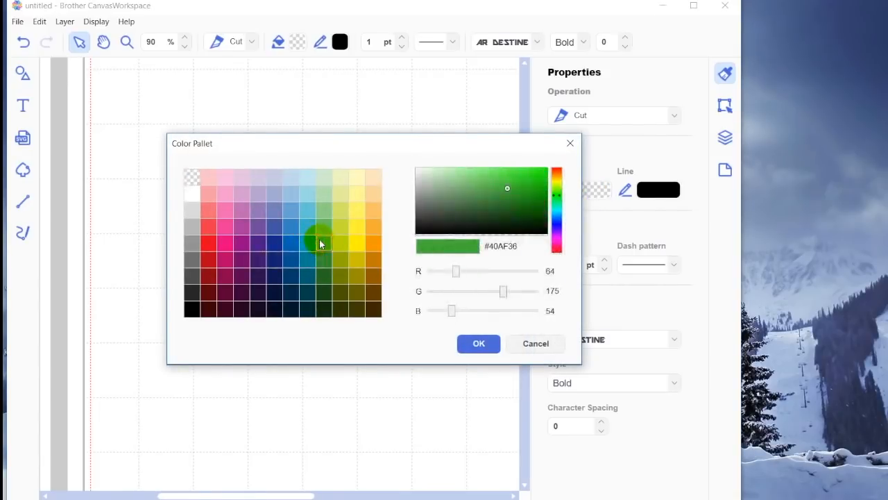
pyautogui.click(479, 343)
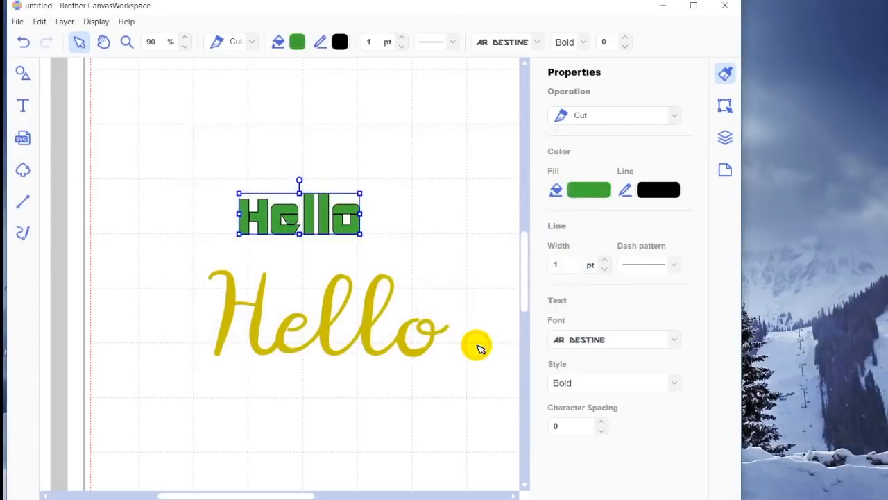
pyautogui.click(658, 190)
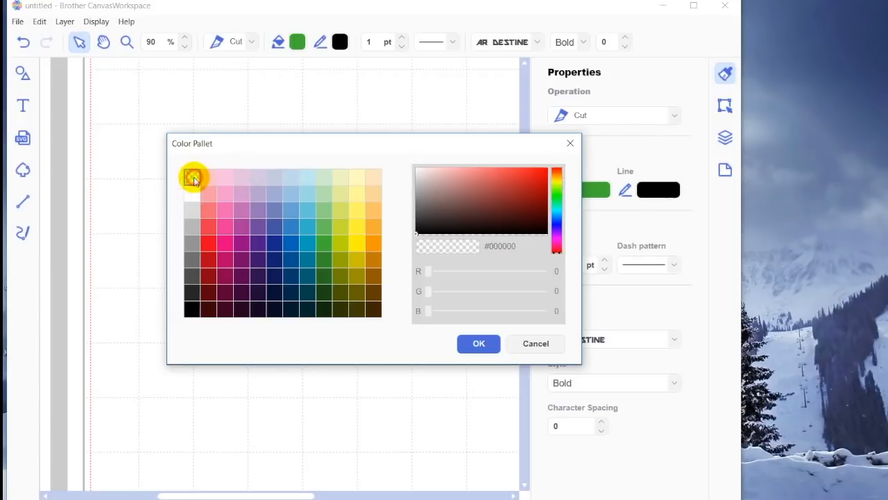
pyautogui.click(478, 344)
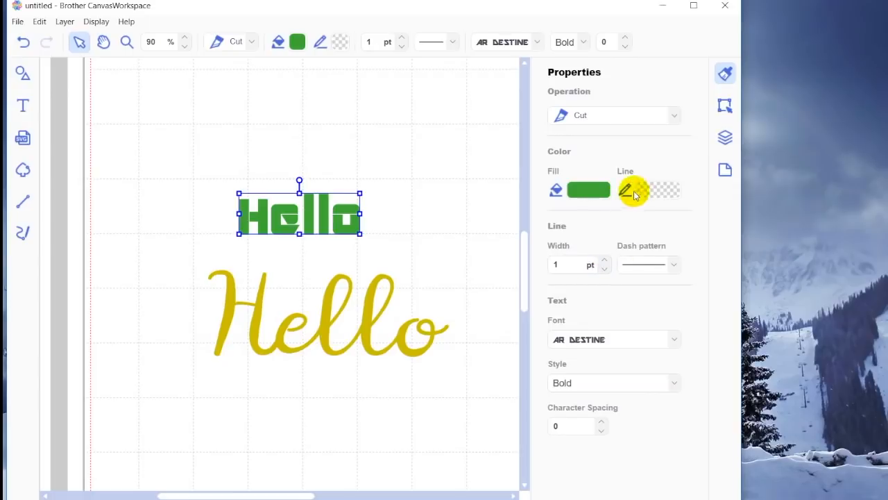
pyautogui.moveTo(633, 196)
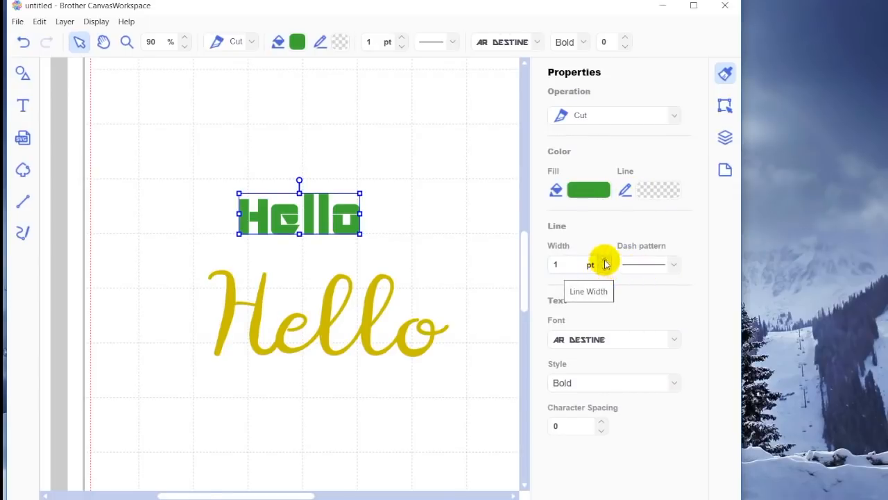
# Step: Set the green Hello's line width to 4 pt and colour to rgb(110,126,0)
pyautogui.click(605, 264)
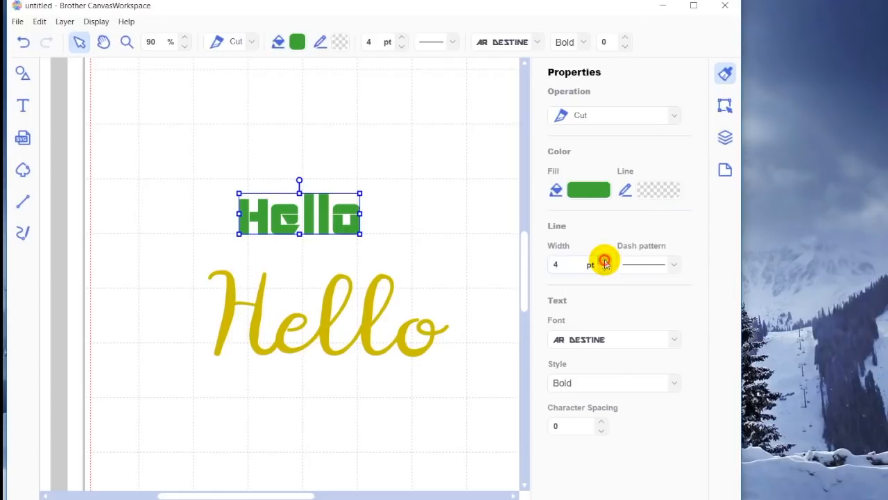
pyautogui.moveTo(659, 190)
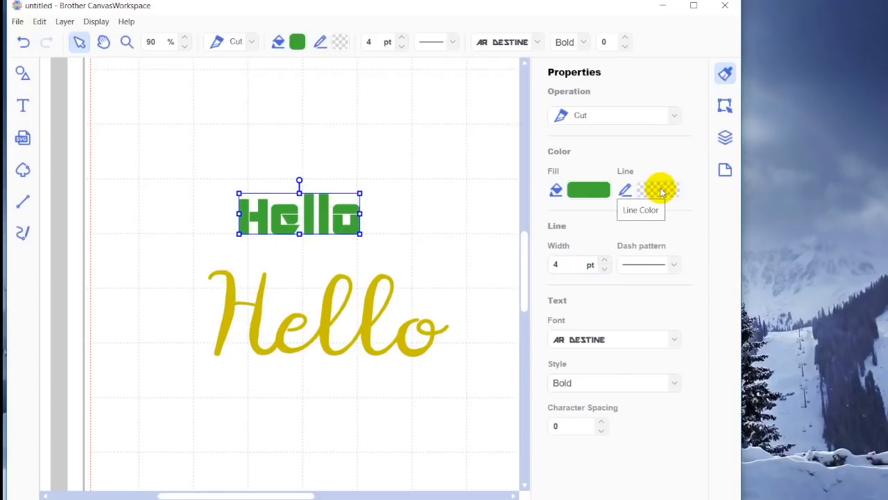
pyautogui.click(660, 189)
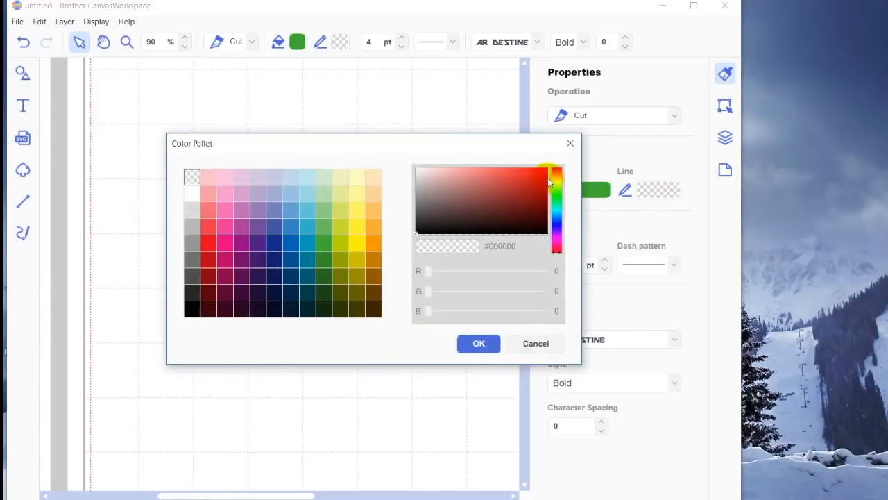
pyautogui.moveTo(338, 280)
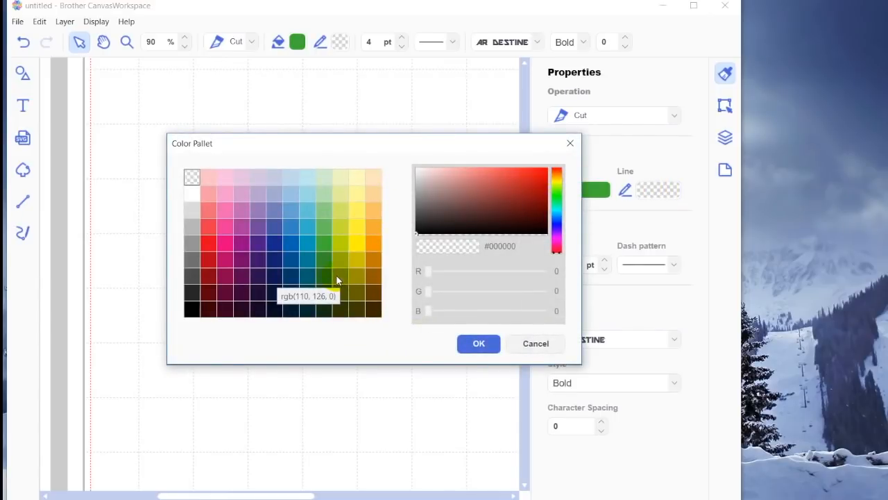
pyautogui.click(340, 276)
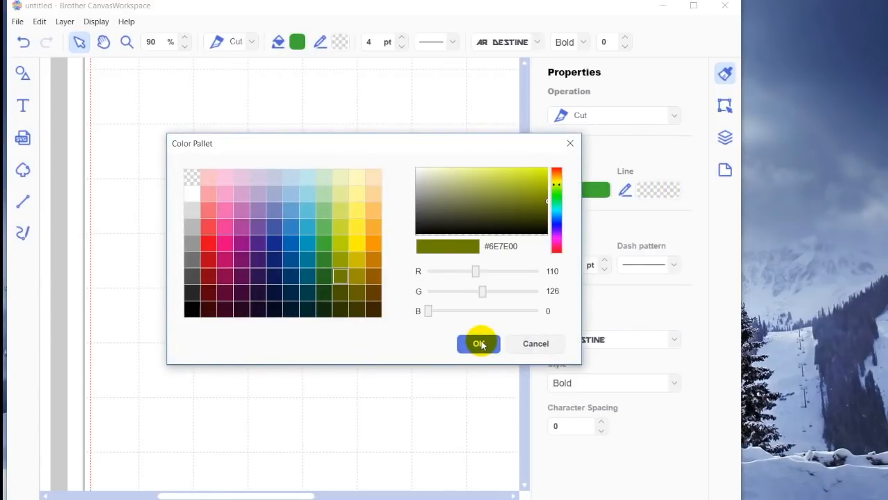
pyautogui.click(478, 344)
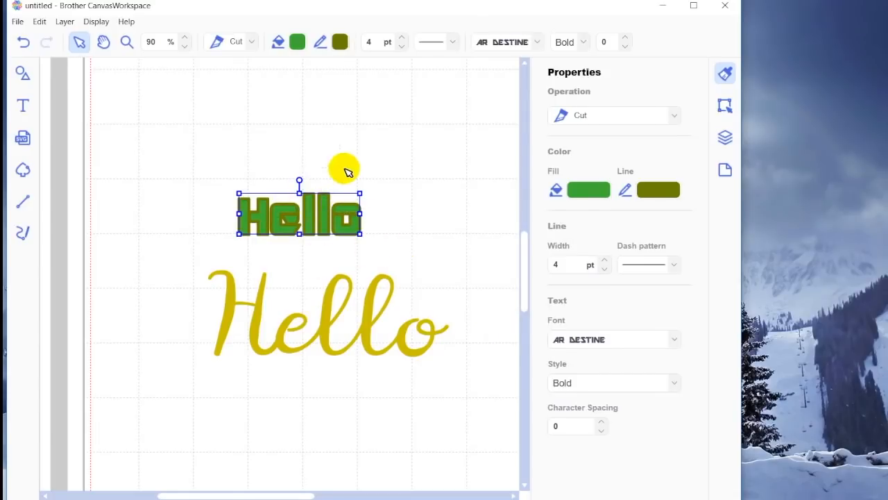
pyautogui.moveTo(347, 242)
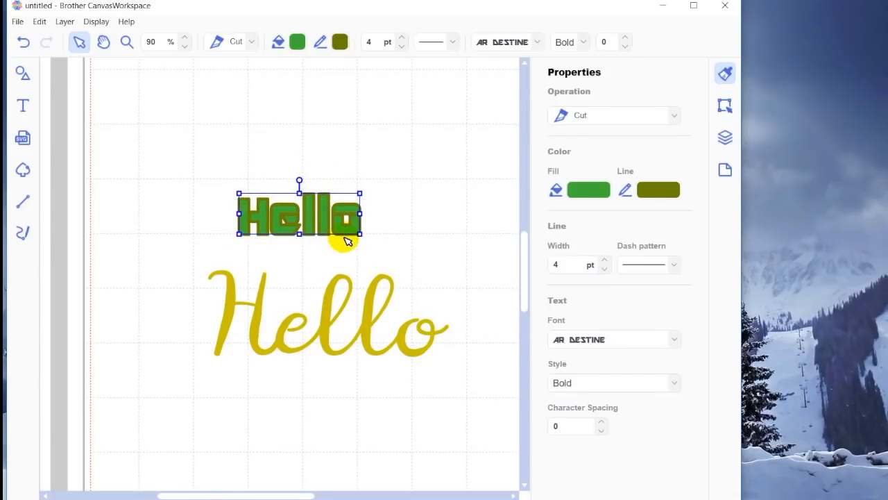
pyautogui.moveTo(674, 266)
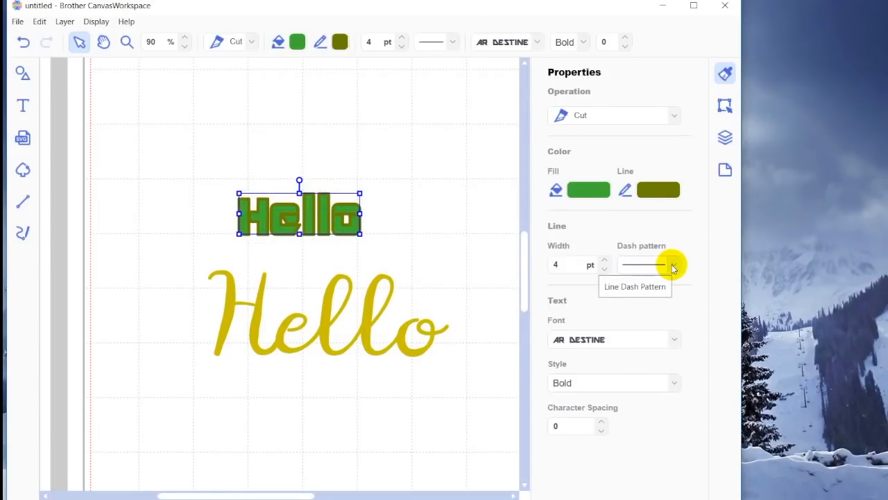
pyautogui.click(673, 264)
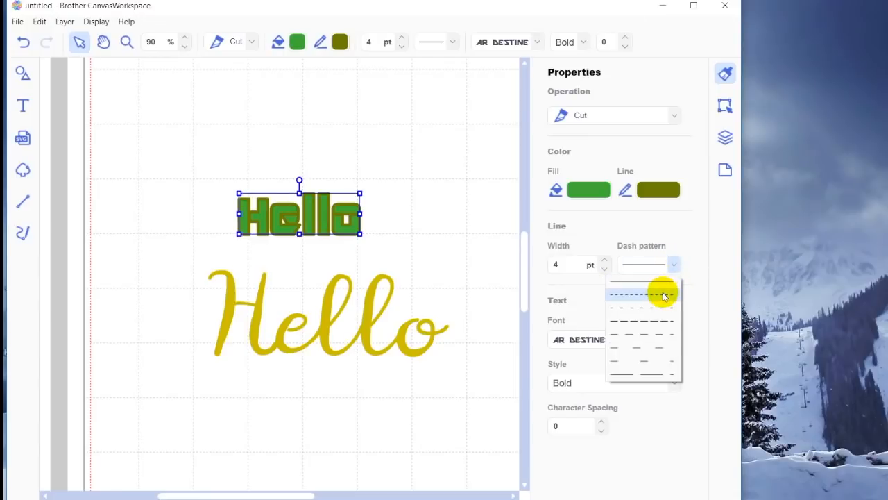
pyautogui.click(642, 293)
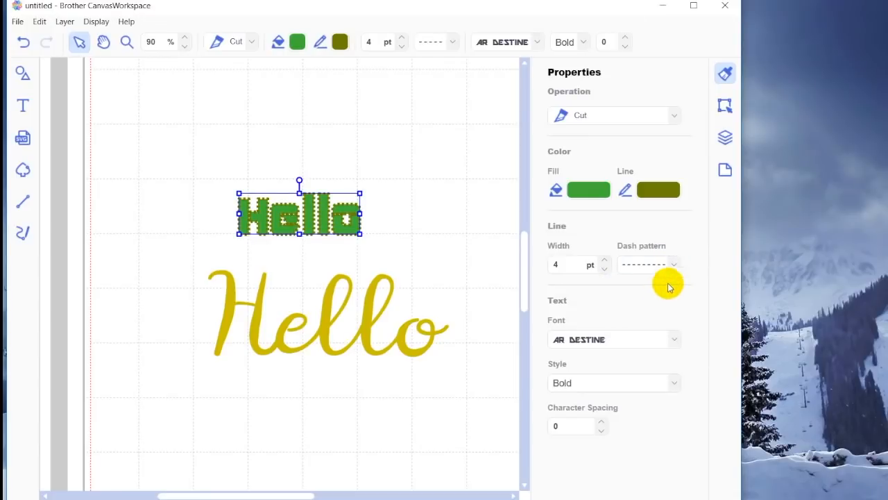
pyautogui.click(674, 265)
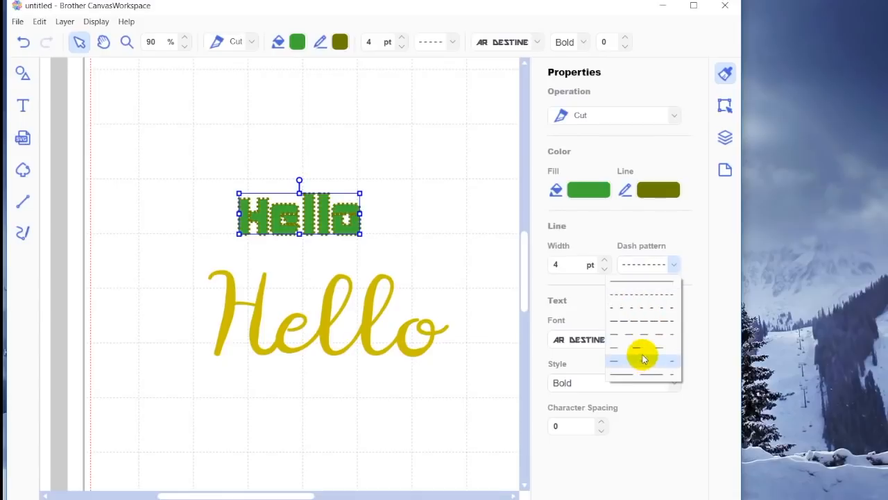
pyautogui.click(642, 358)
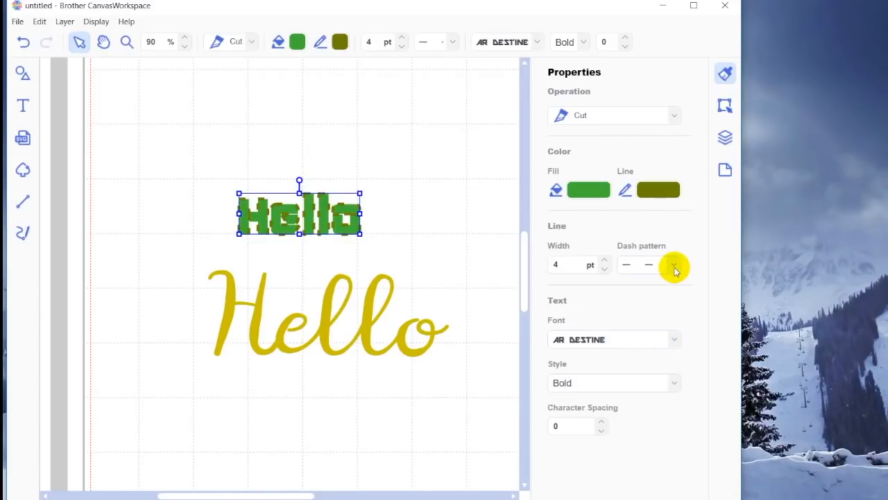
pyautogui.click(672, 265)
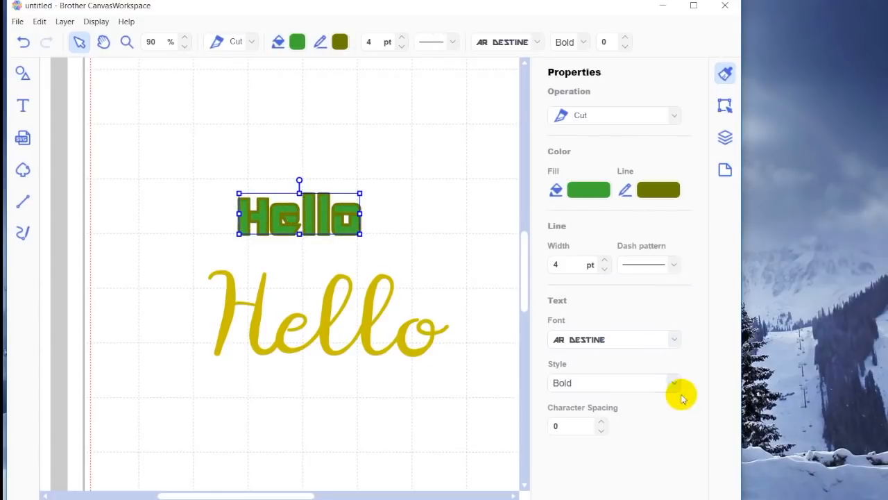
# Step: Set the green Hello's text style to Bold Oblique
pyautogui.click(674, 383)
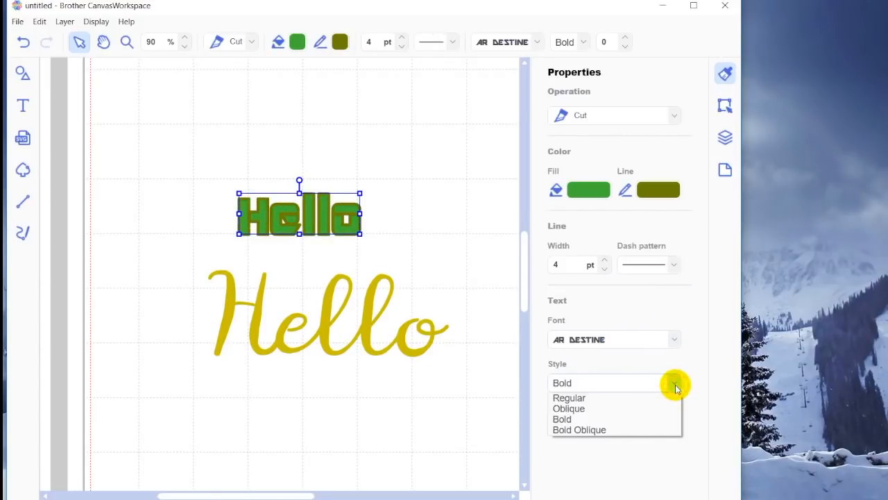
pyautogui.moveTo(658, 397)
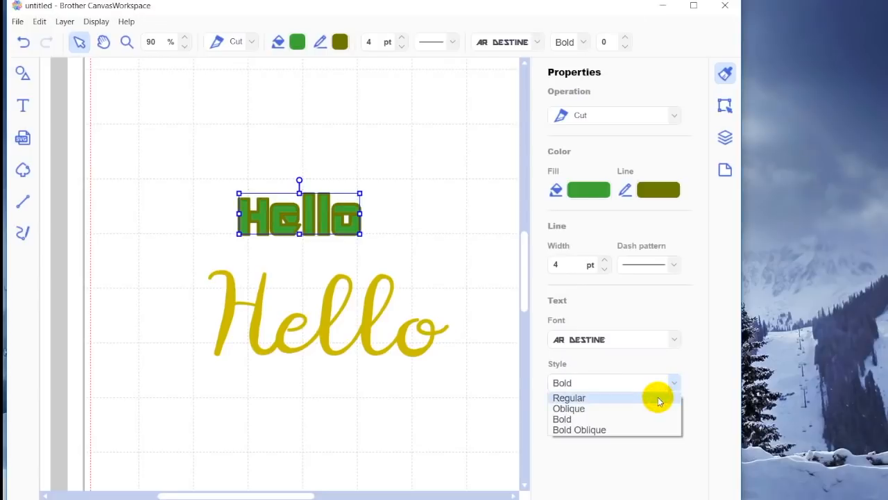
pyautogui.click(570, 398)
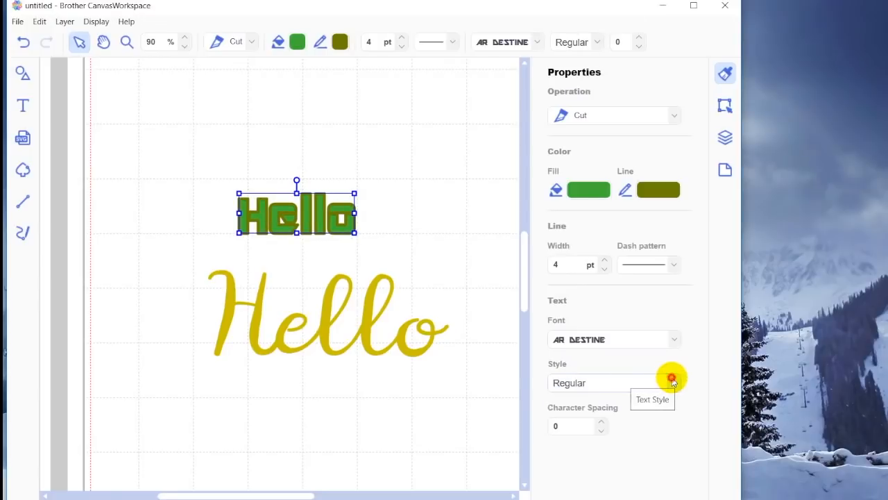
pyautogui.click(674, 382)
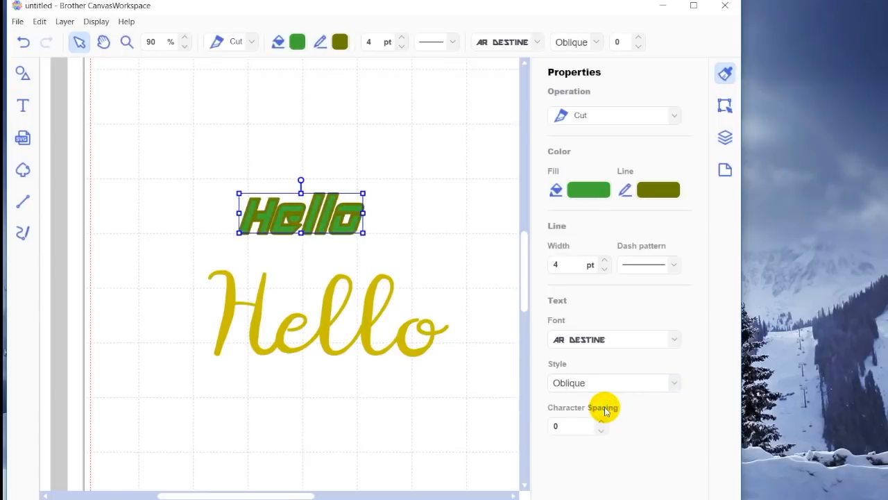
pyautogui.click(673, 382)
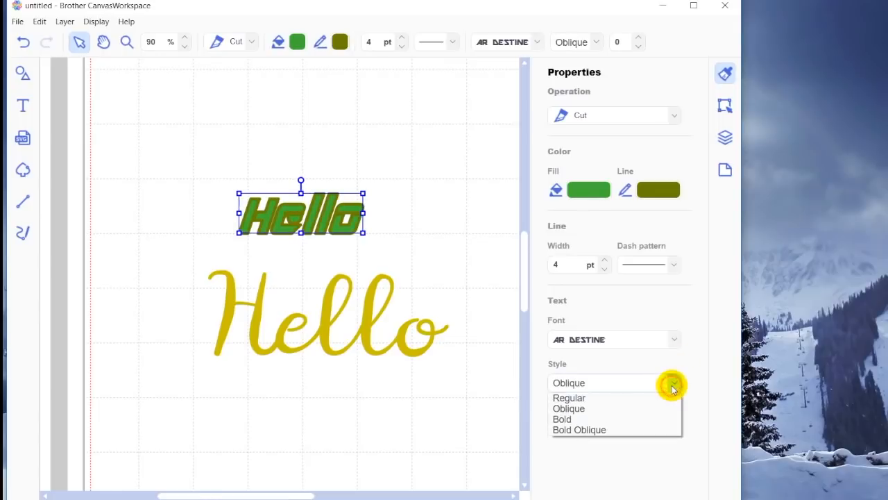
pyautogui.click(562, 418)
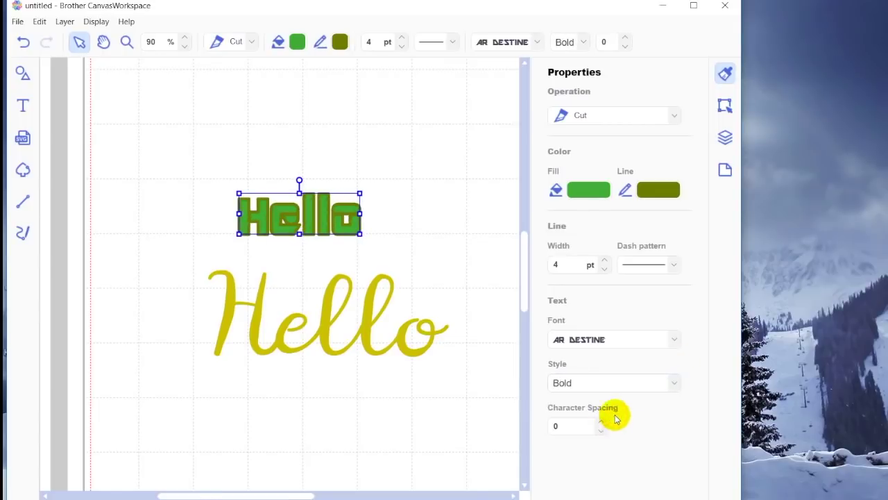
pyautogui.click(613, 382)
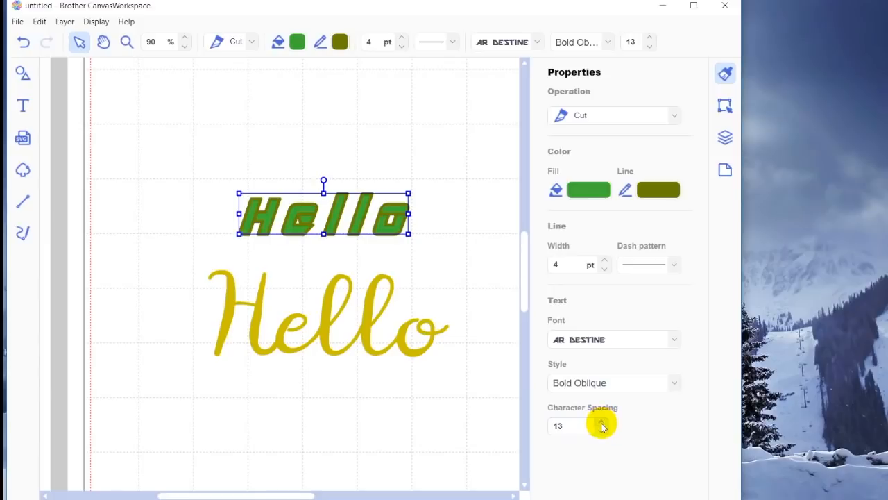
# Step: Lower the green Hello's character spacing step by step to -10
pyautogui.click(602, 433)
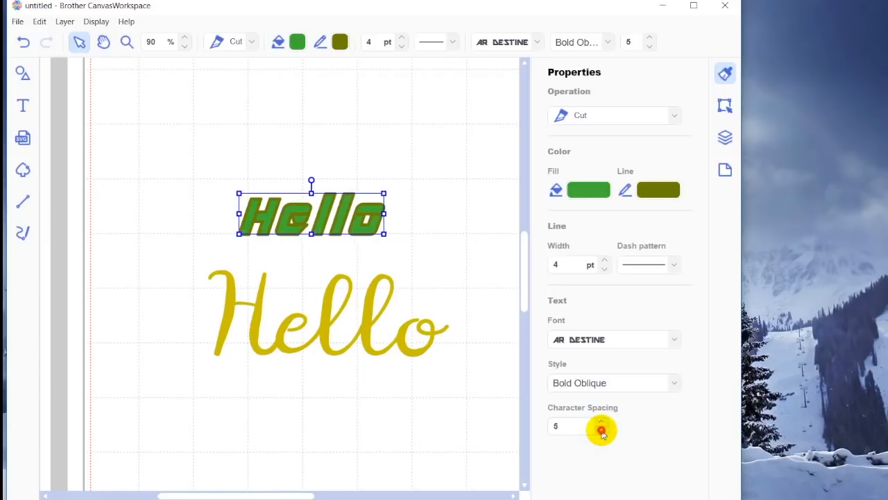
pyautogui.click(598, 434)
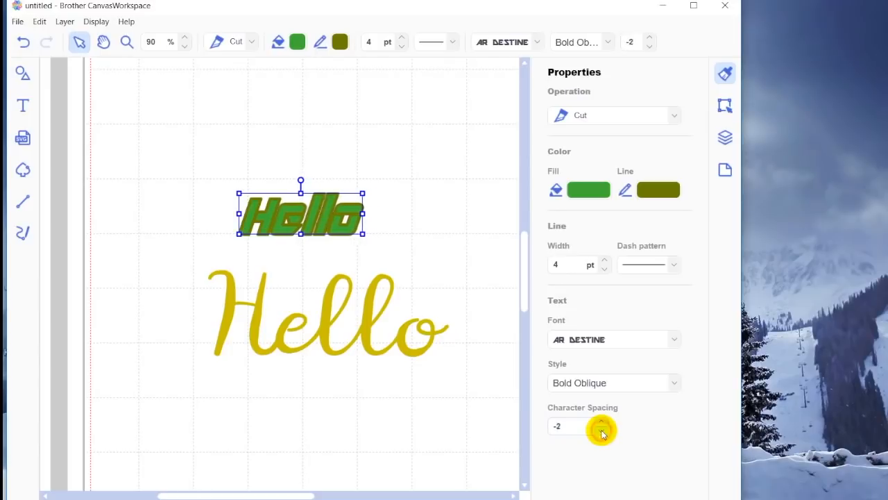
pyautogui.click(603, 432)
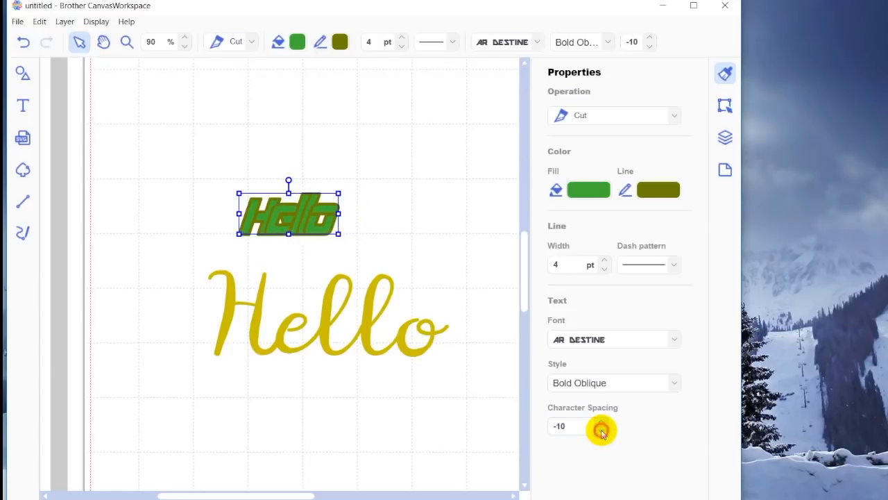
pyautogui.moveTo(460, 187)
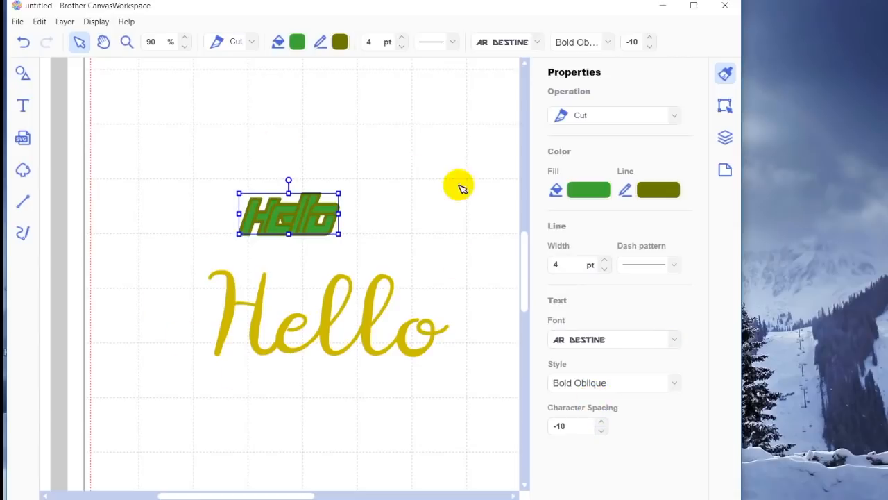
pyautogui.moveTo(368, 289)
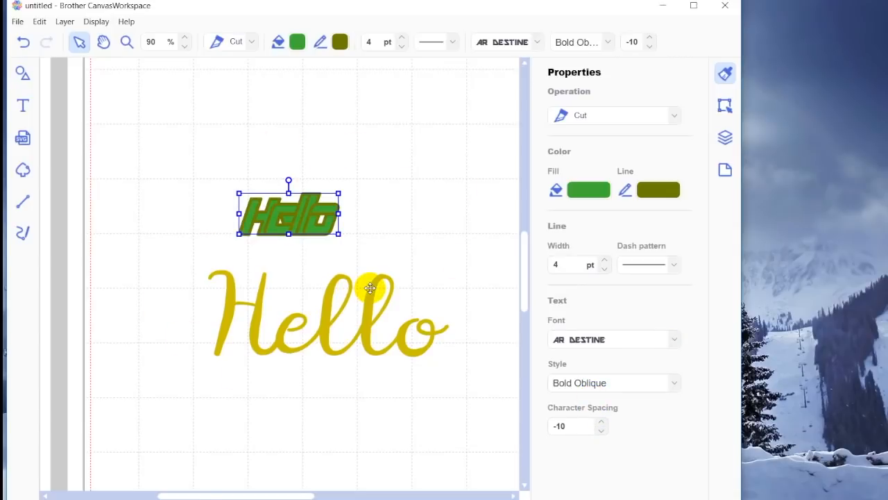
pyautogui.moveTo(5, 47)
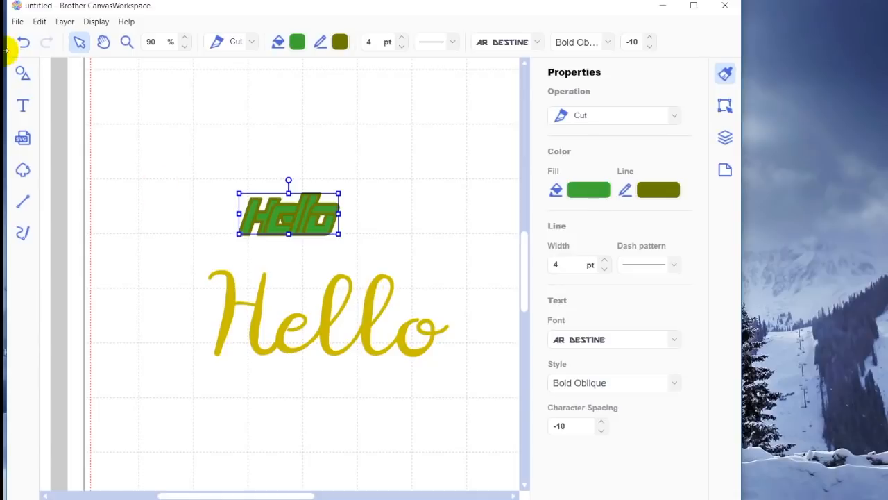
pyautogui.moveTo(22, 105)
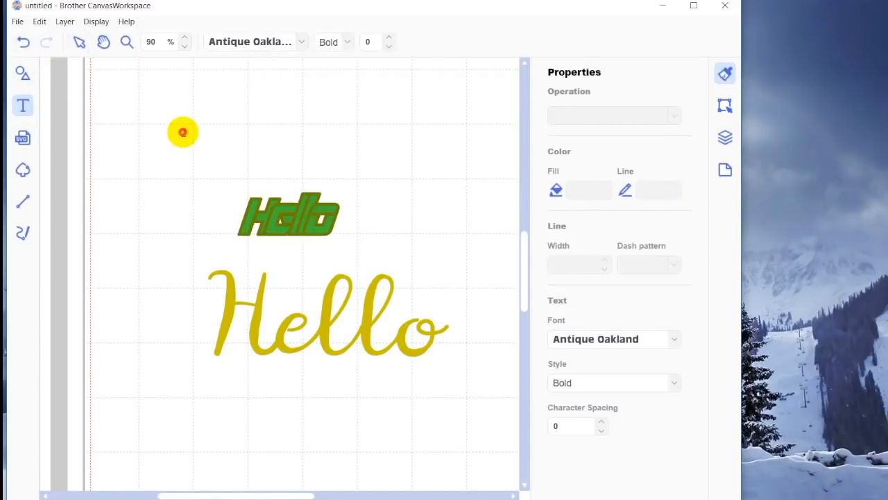
# Step: Add the 'Hello, my name' text line and move it up near the top
pyautogui.click(79, 42)
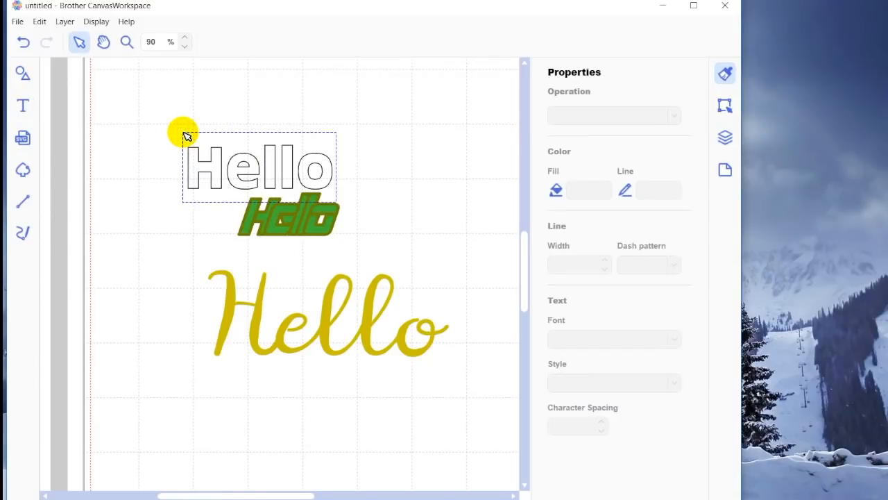
pyautogui.write(', my name')
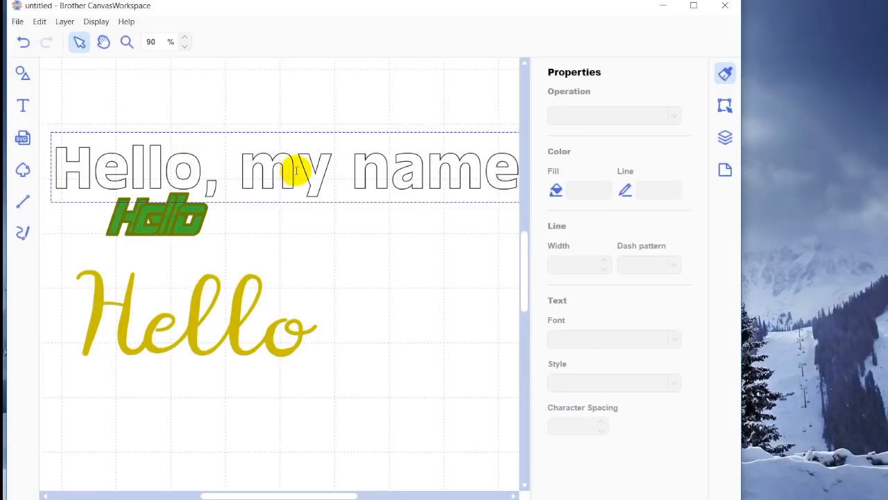
pyautogui.moveTo(183, 36)
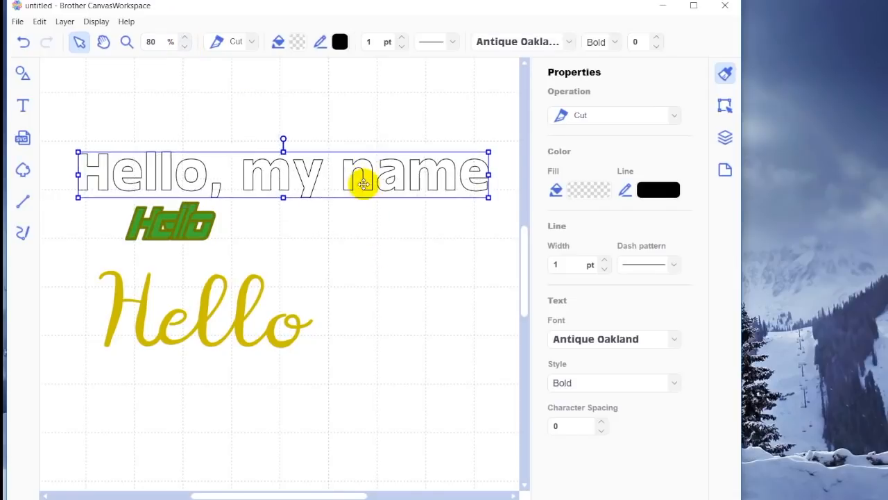
pyautogui.moveTo(365, 173); pyautogui.dragTo(375, 129)
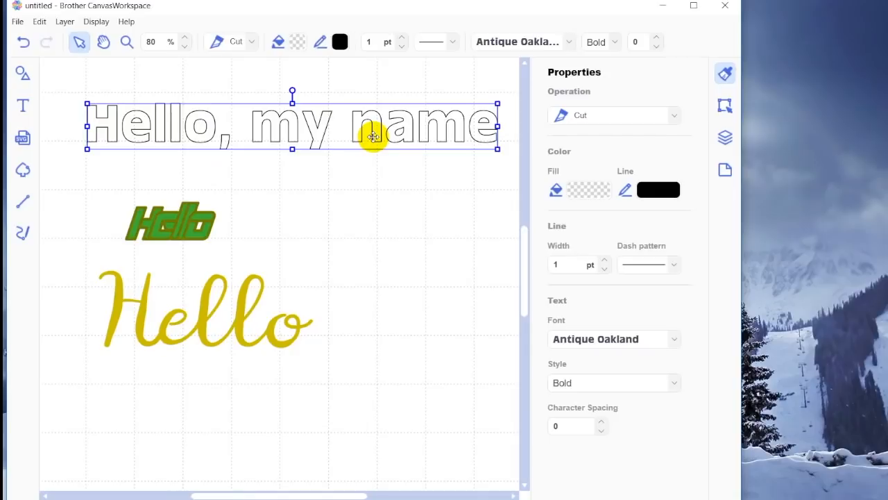
pyautogui.moveTo(23, 105)
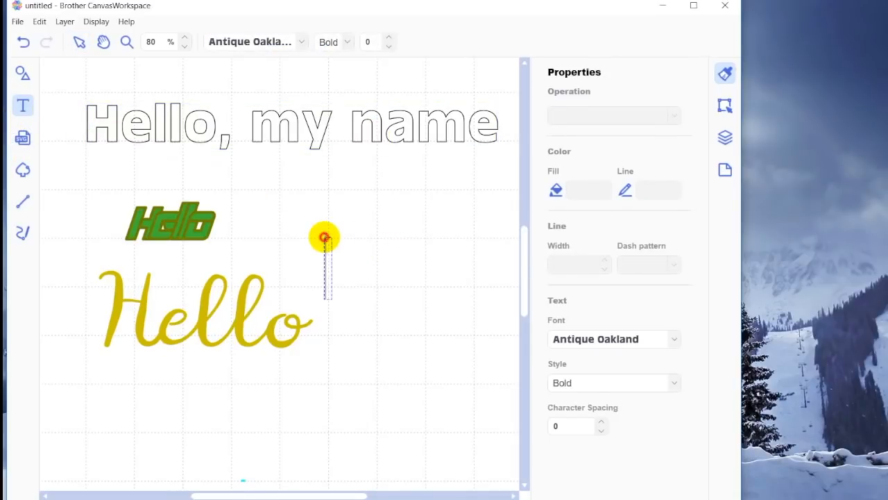
# Step: Add 'is Julie' just beneath the first line and select both lines together
pyautogui.click(79, 42)
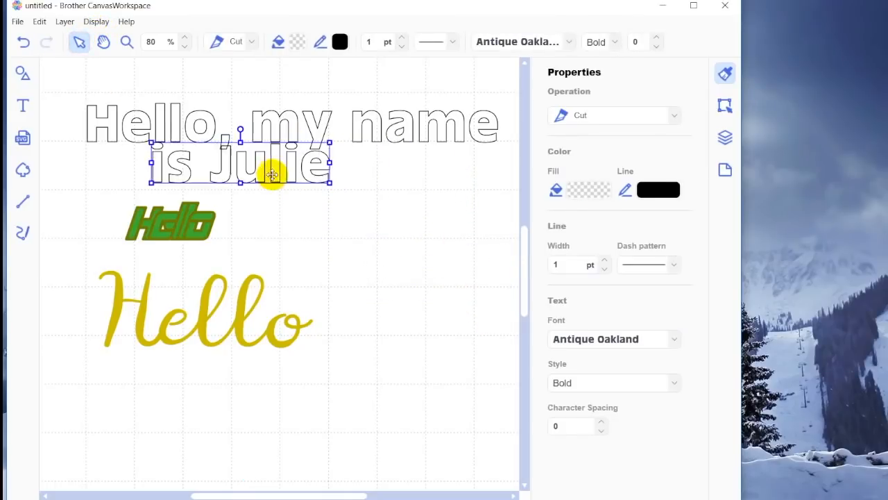
pyautogui.moveTo(272, 175); pyautogui.dragTo(267, 182)
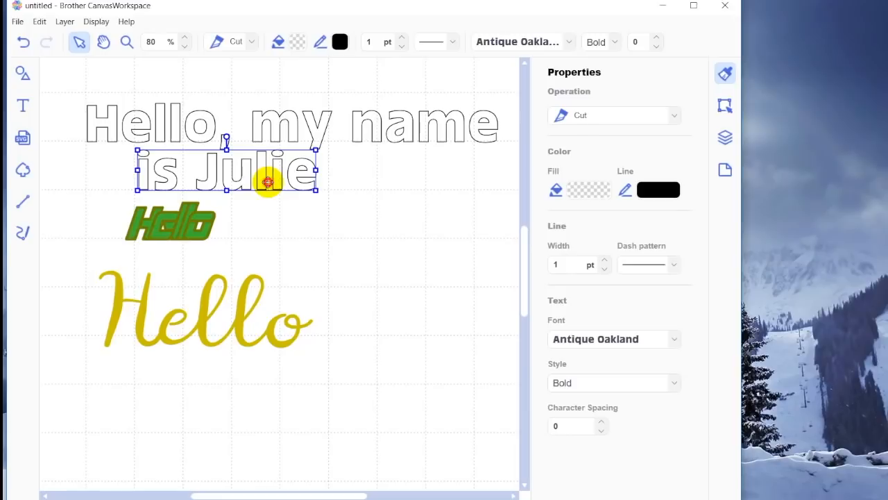
pyautogui.click(436, 167)
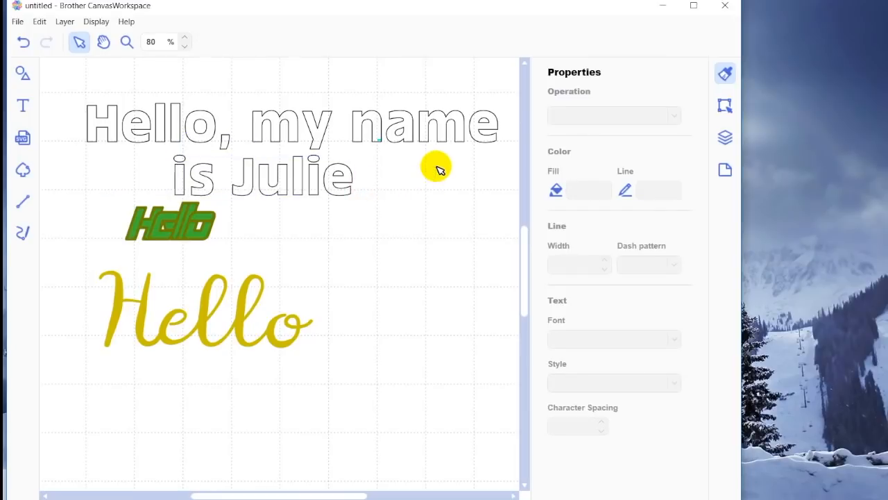
pyautogui.click(262, 177)
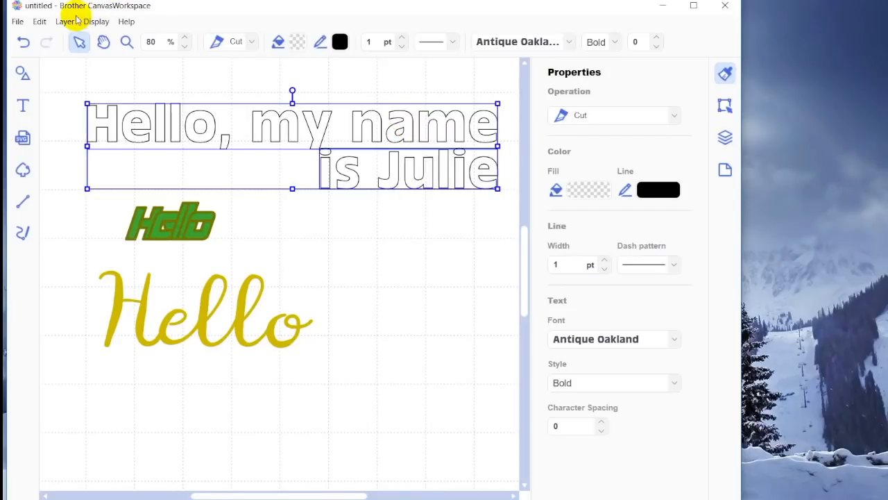
# Step: Align both text lines left from the Edit menu, after briefly trying center alignment
pyautogui.click(40, 22)
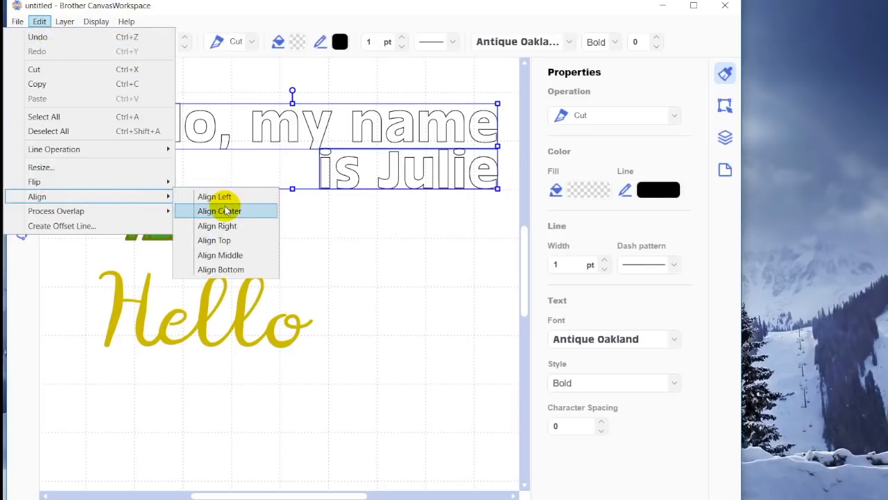
pyautogui.click(220, 211)
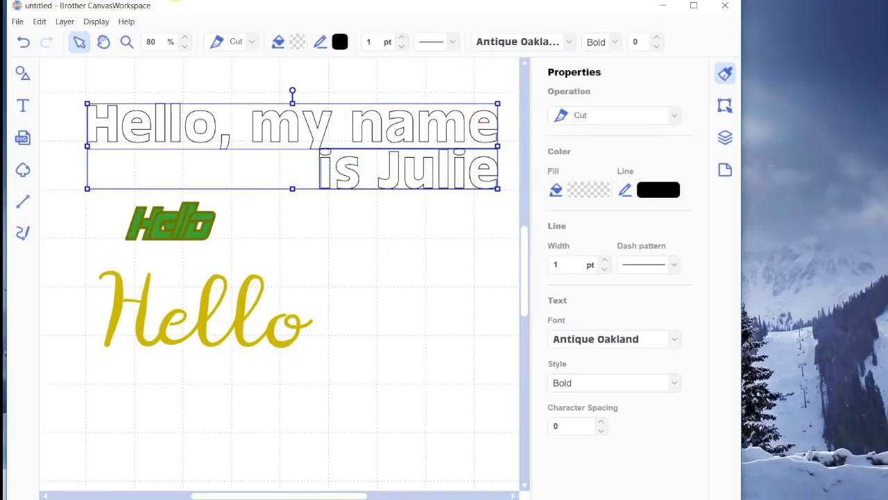
pyautogui.click(39, 22)
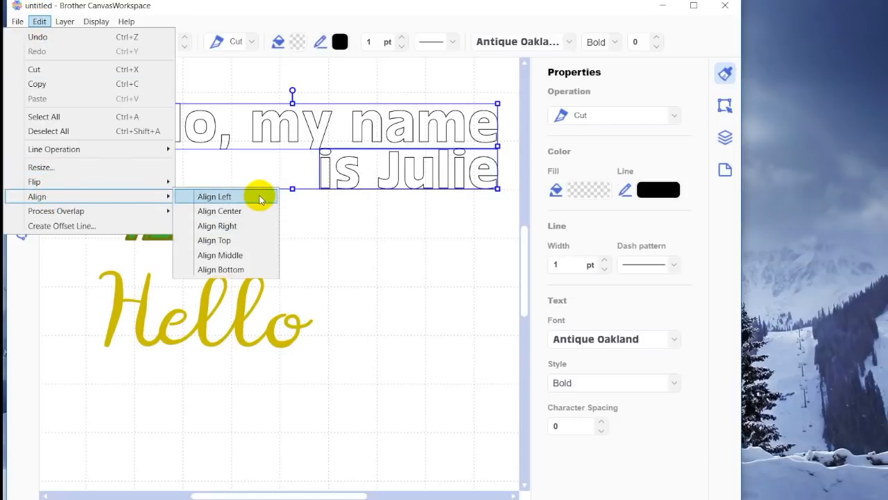
pyautogui.click(214, 196)
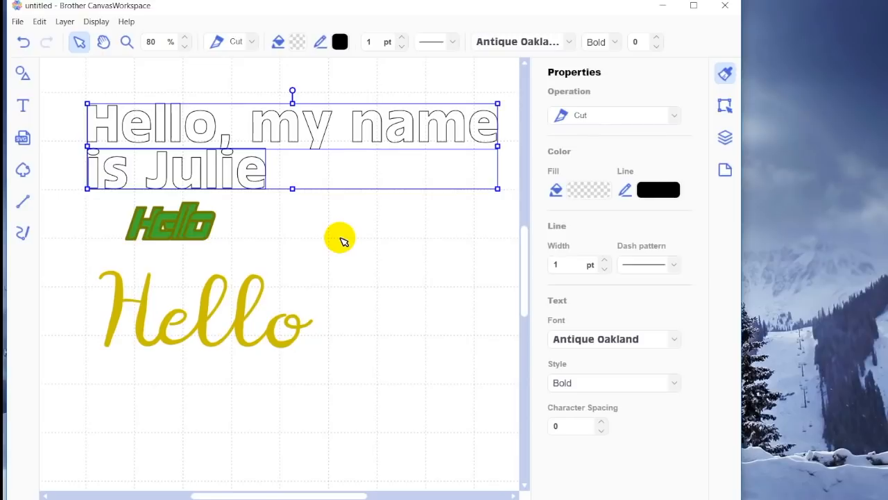
pyautogui.click(40, 22)
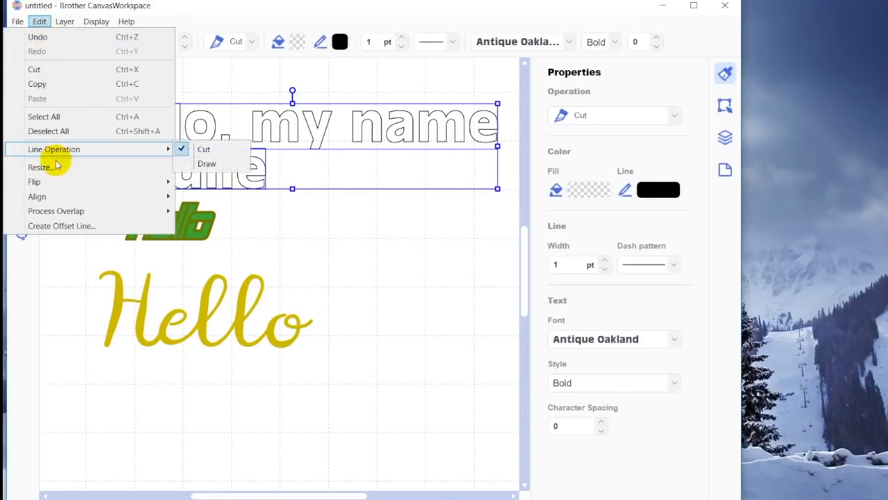
# Step: Resize both 'Hello, my name is Julie' lines to 40% width and height
pyautogui.click(42, 167)
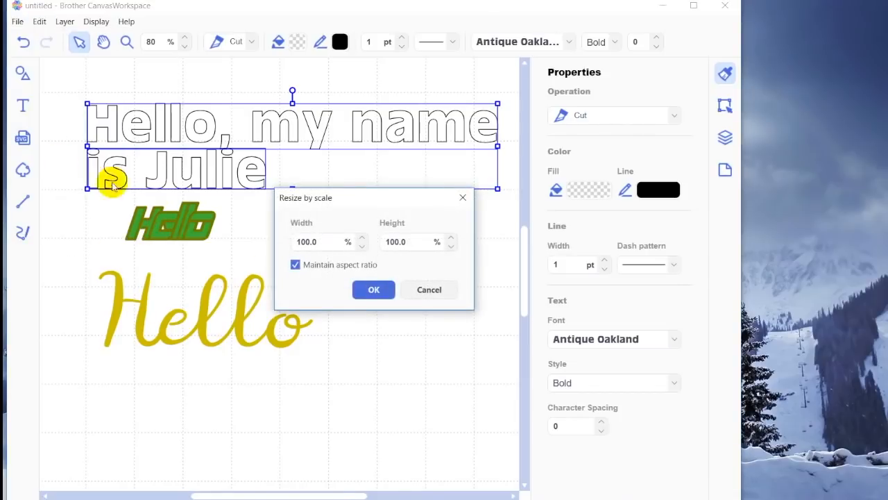
pyautogui.click(362, 246)
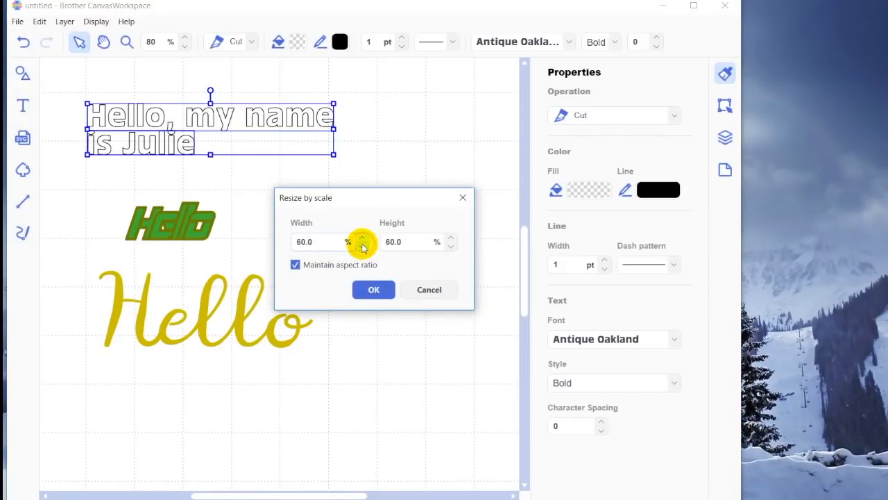
pyautogui.click(362, 247)
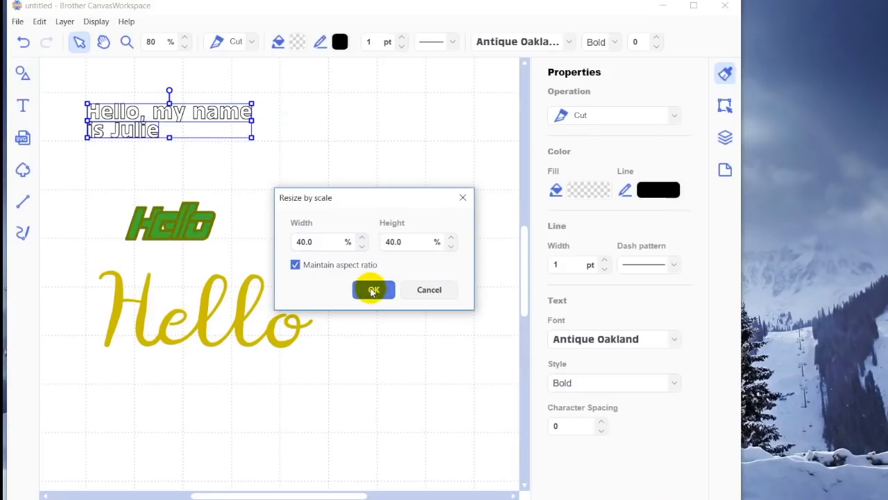
pyautogui.click(373, 290)
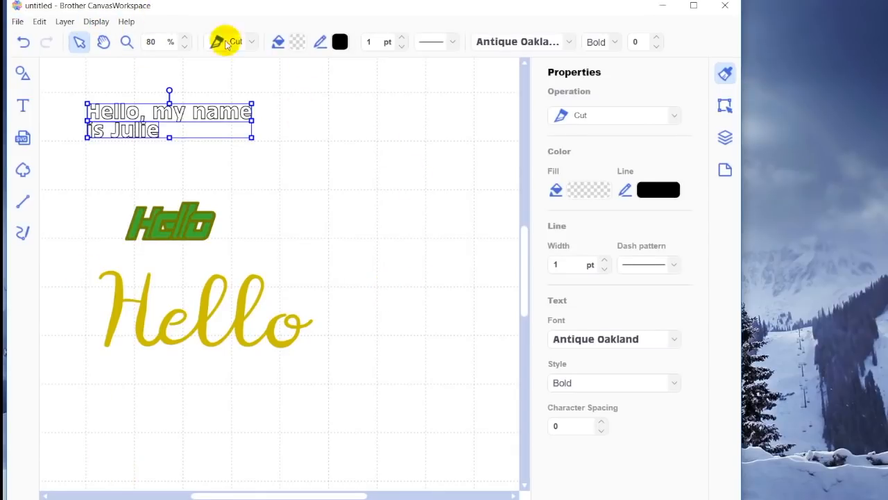
pyautogui.moveTo(581, 57)
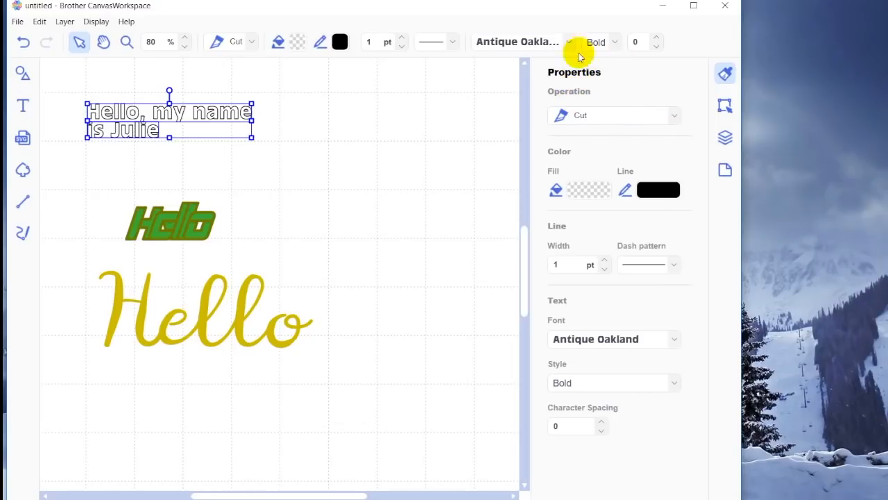
pyautogui.moveTo(725, 106)
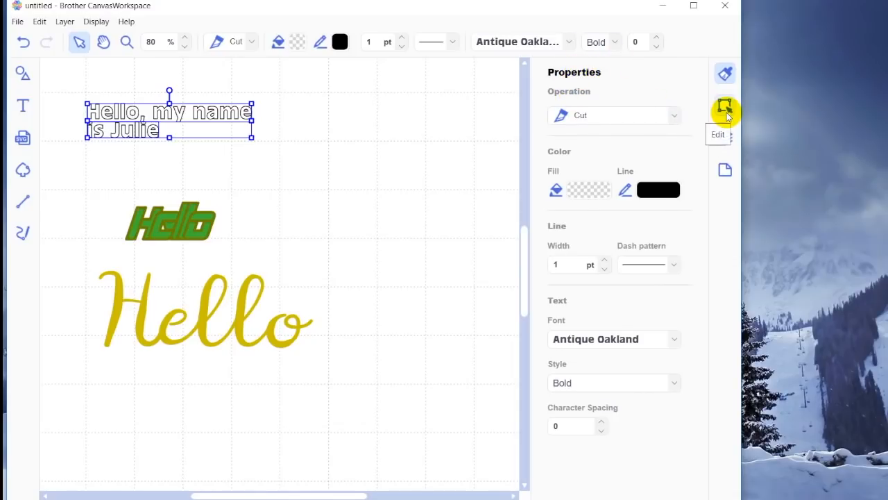
# Step: Flip the two-line text horizontally and center-align its lines in the Edit panel
pyautogui.click(725, 108)
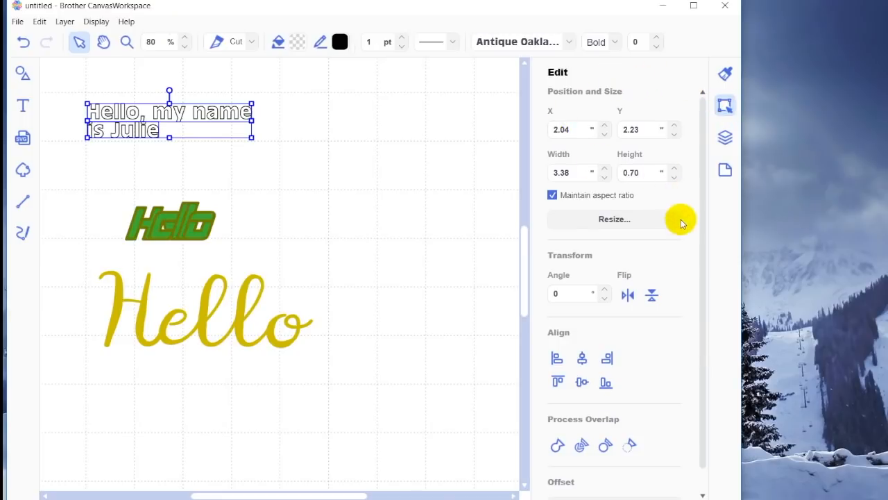
pyautogui.moveTo(667, 243)
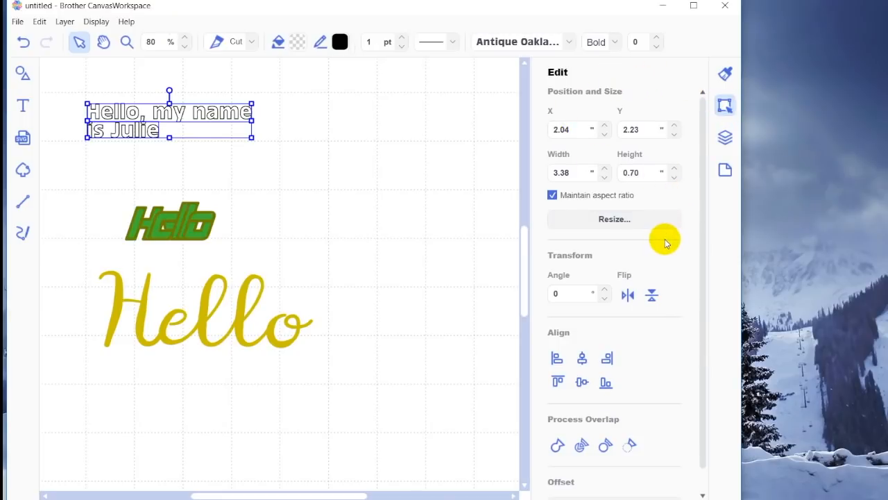
pyautogui.moveTo(628, 294)
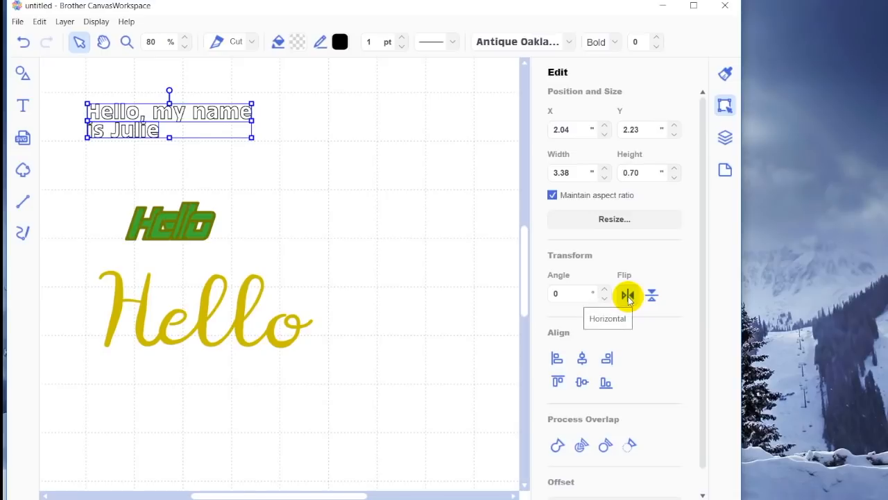
pyautogui.click(627, 295)
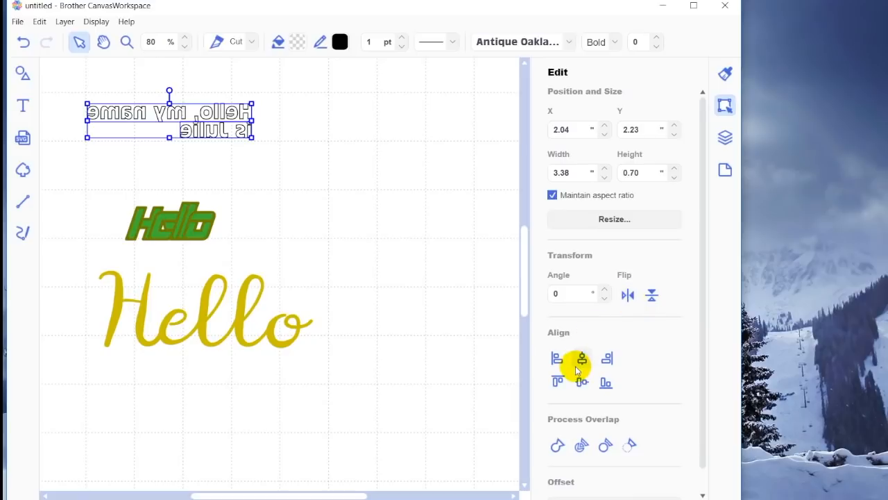
pyautogui.click(582, 358)
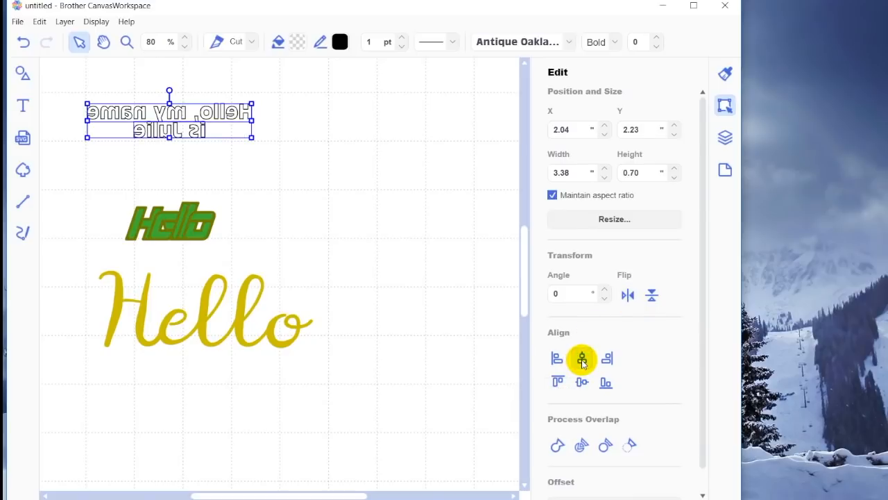
pyautogui.moveTo(557, 445)
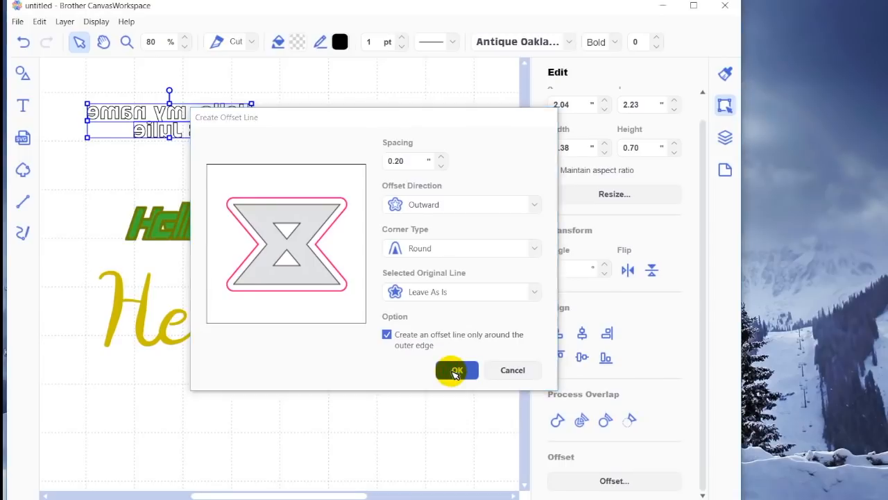
# Step: Add a 0.20" round outer offset line, deselect, and reopen Properties
pyautogui.click(456, 369)
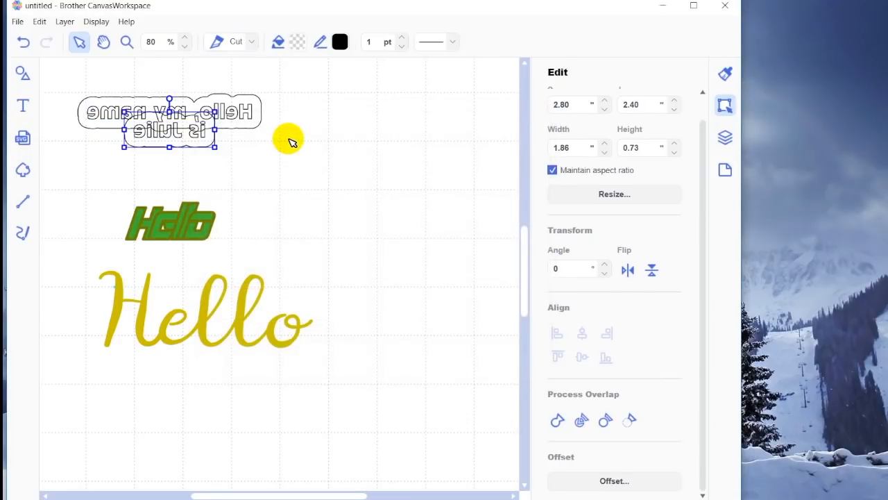
pyautogui.click(289, 139)
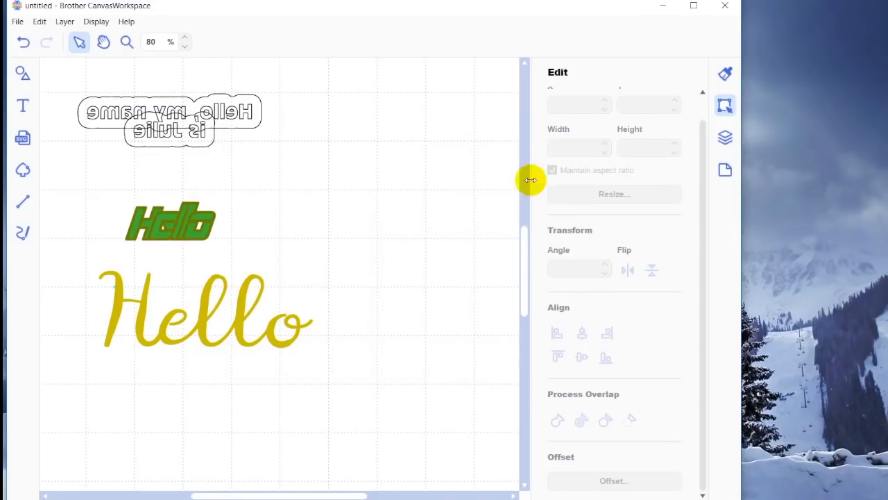
pyautogui.moveTo(506, 246)
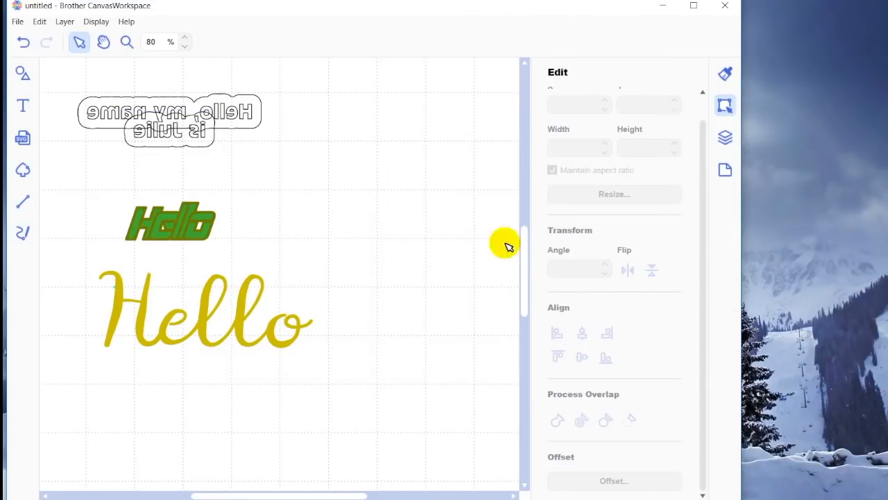
pyautogui.moveTo(355, 325)
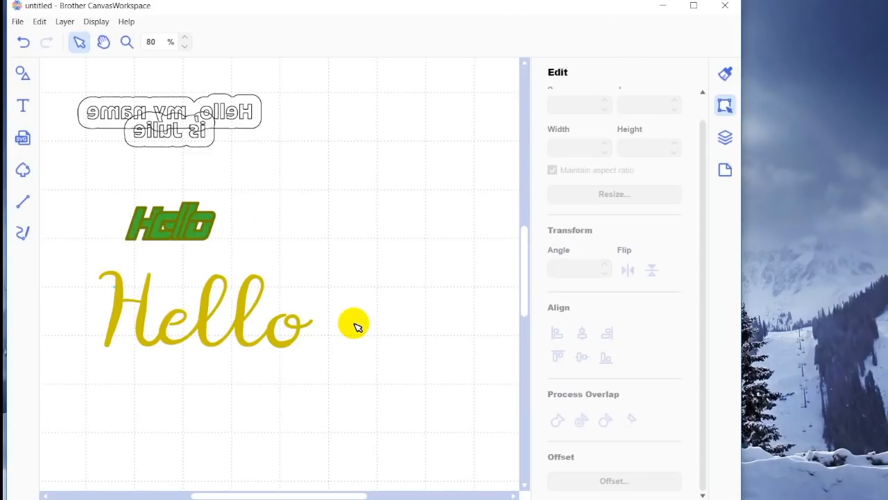
pyautogui.moveTo(680, 141)
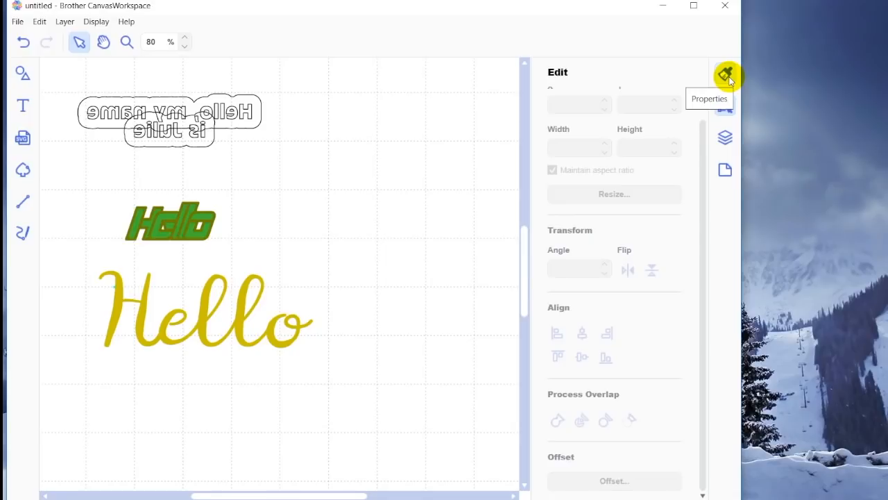
pyautogui.click(725, 73)
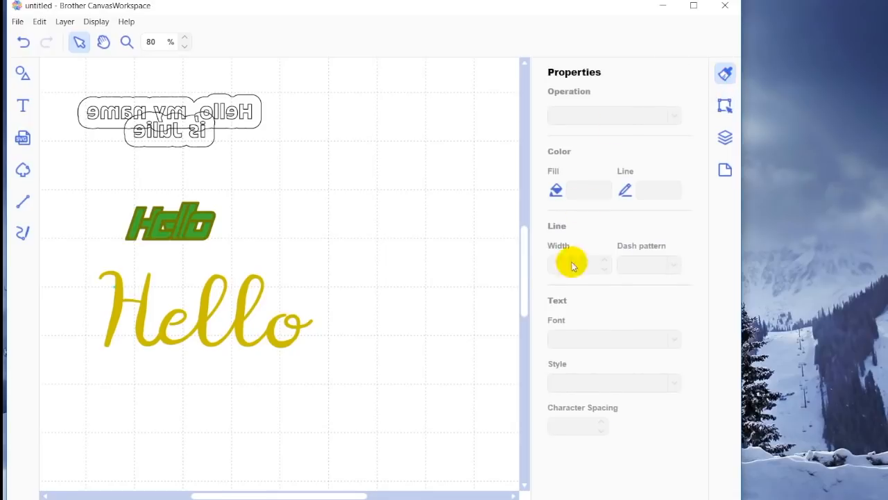